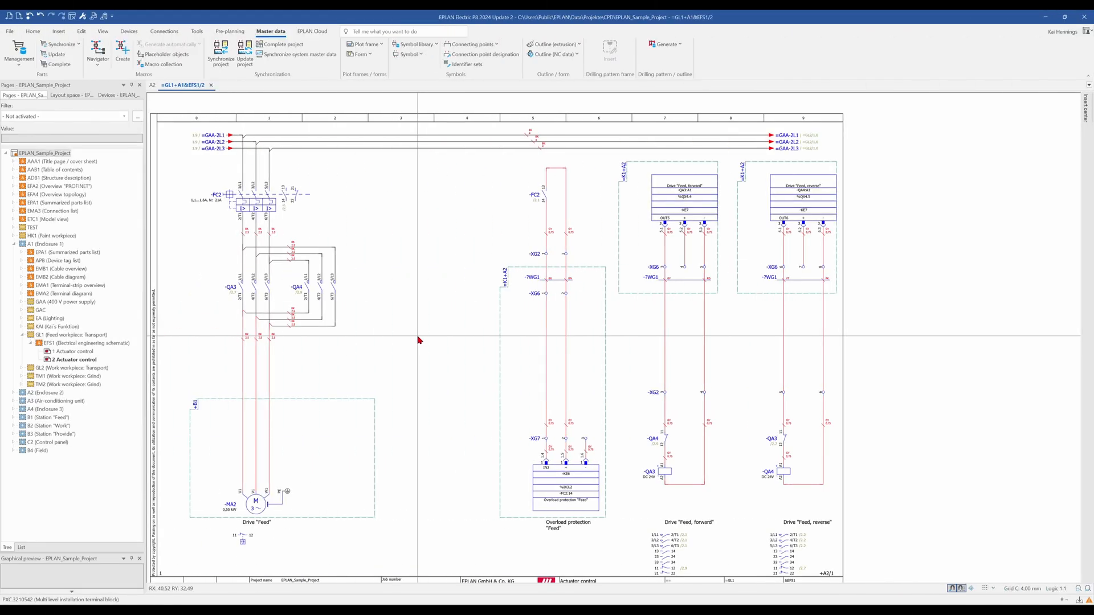
{"action": "mouse_move", "coordinate": [324, 369]}
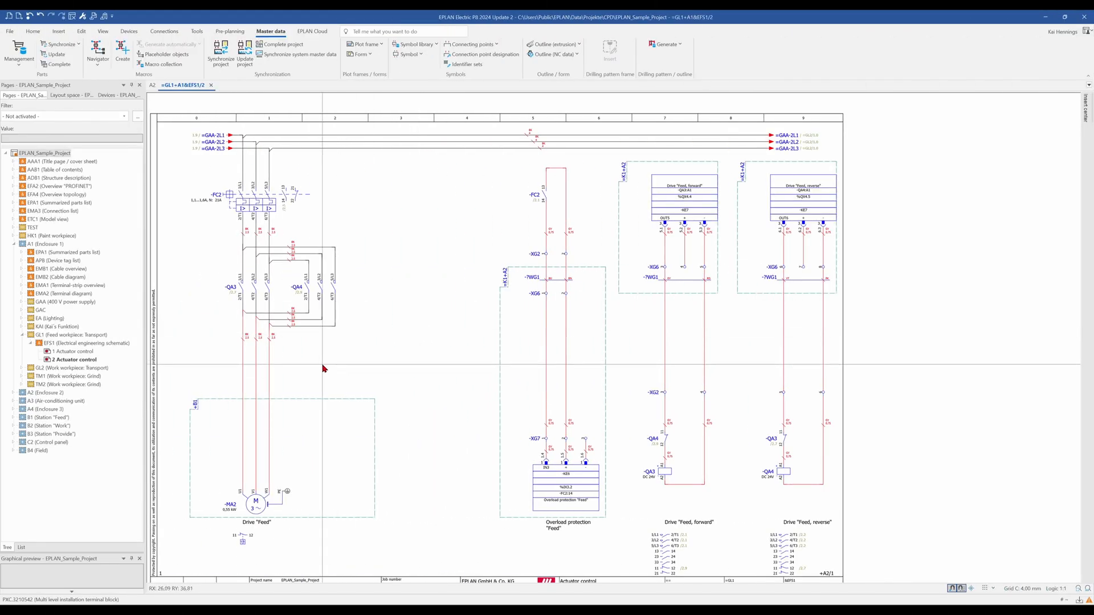
{"action": "mouse_move", "coordinate": [292, 372]}
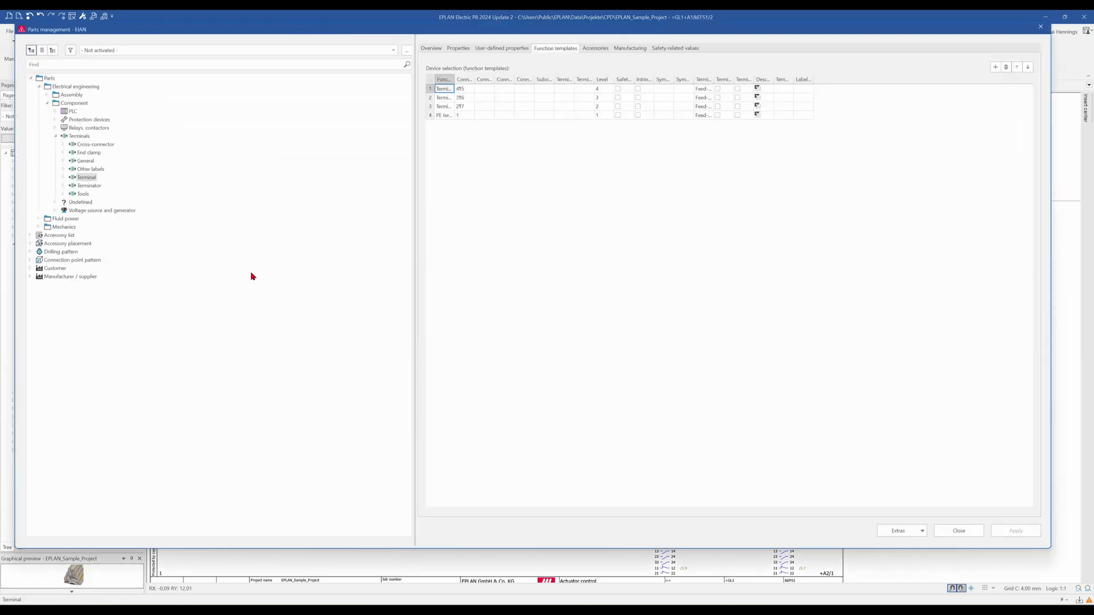
Step: Browse parts management to Electrical engineering > Component > Terminals > Terminal for new part New(2)
{"action": "left_click", "coordinate": [50, 79]}
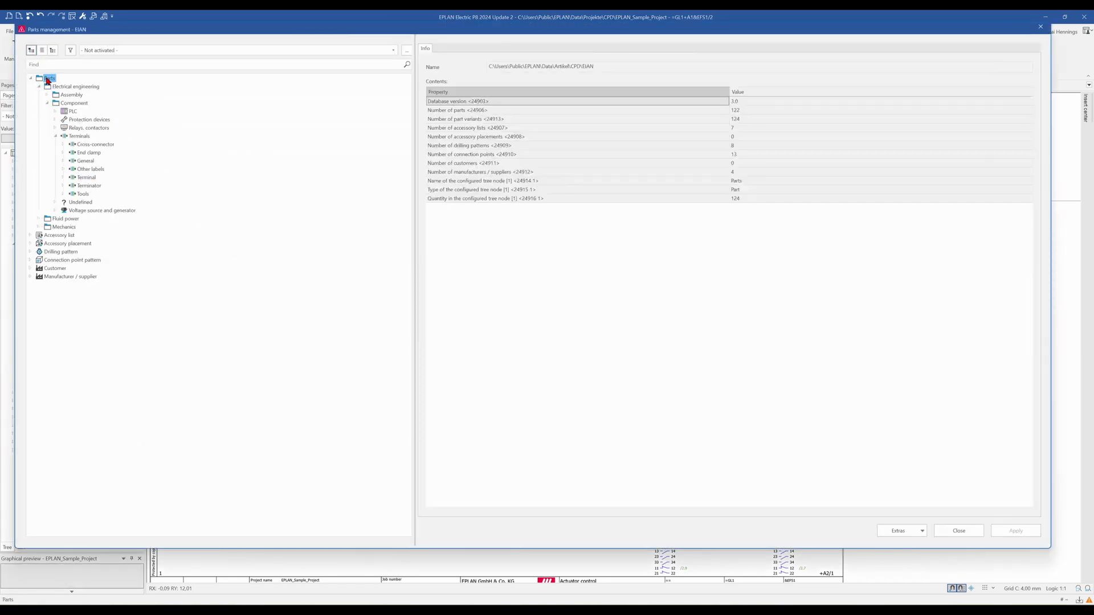
{"action": "left_click", "coordinate": [74, 104]}
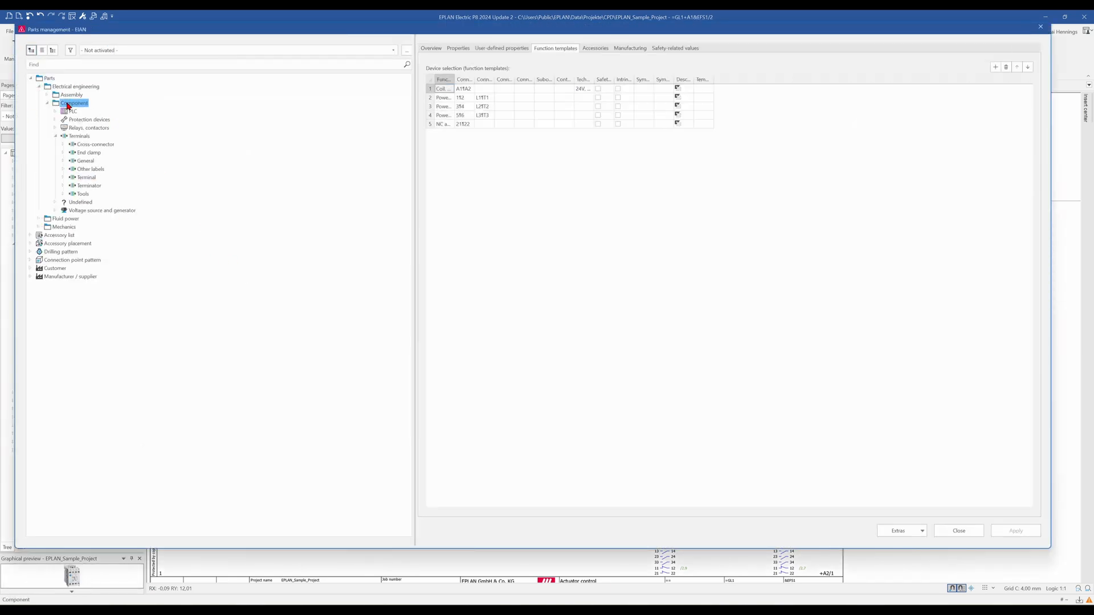
{"action": "left_click", "coordinate": [77, 137]}
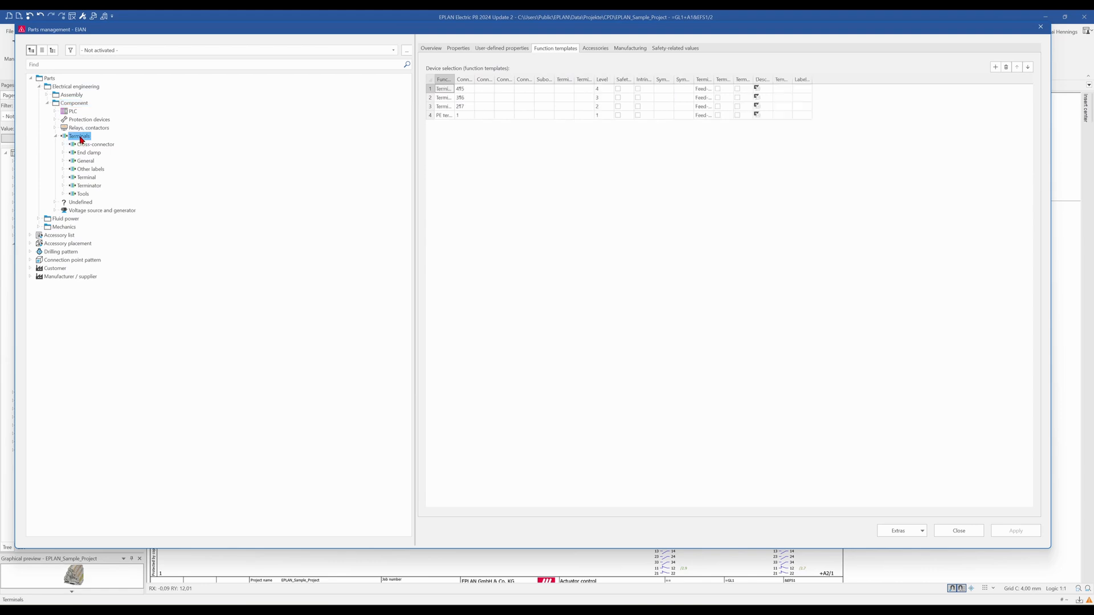
{"action": "left_click", "coordinate": [83, 177]}
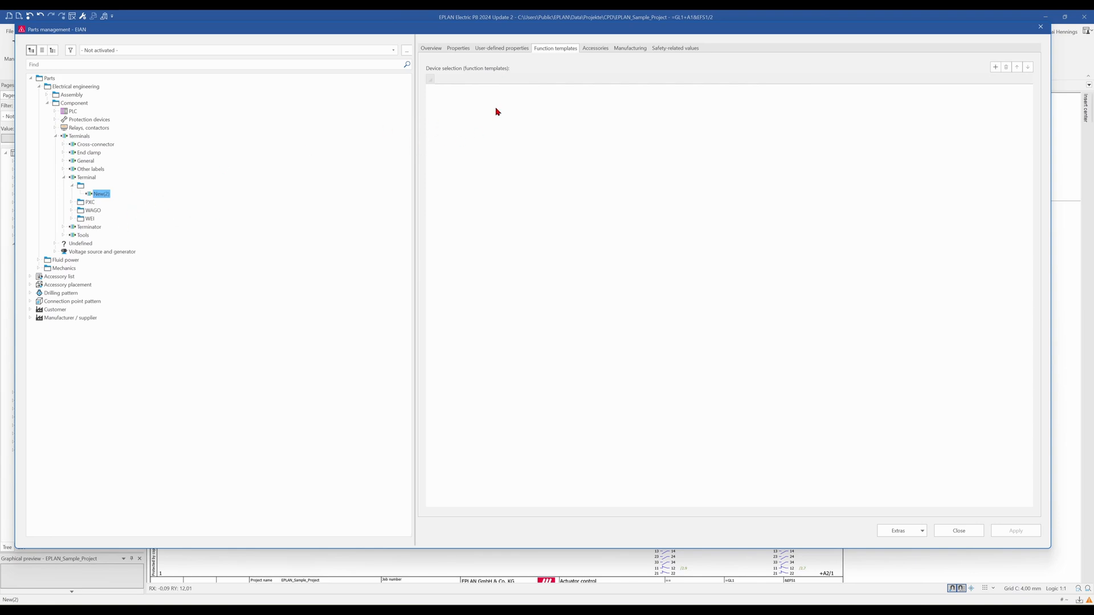
{"action": "mouse_move", "coordinate": [457, 51]}
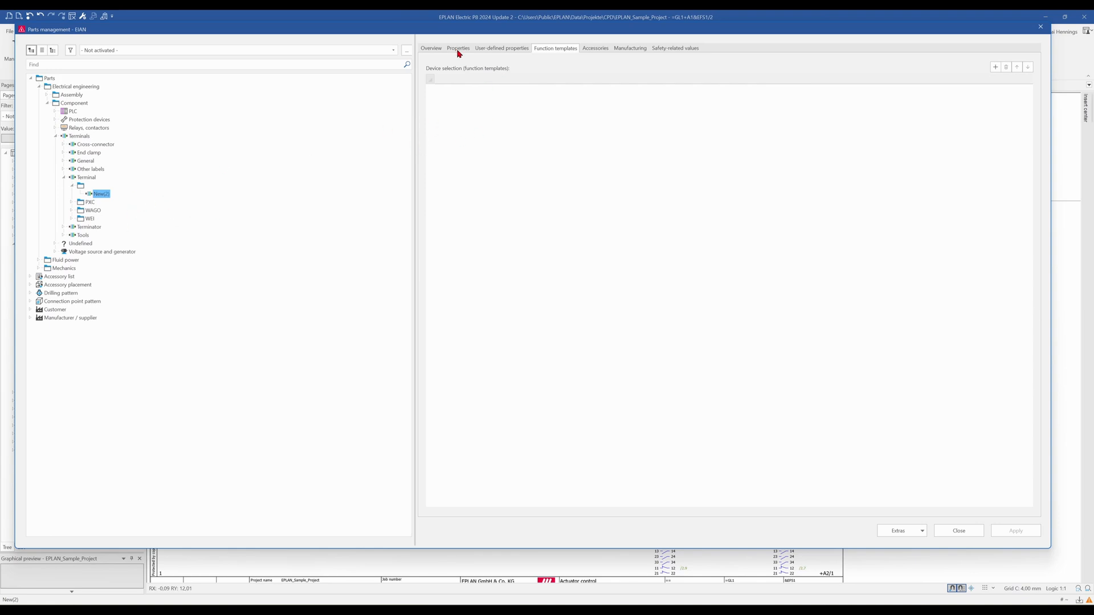
Step: Enter 'Kai Motor Terminal' as the new part's part number on the Properties tab
{"action": "left_click", "coordinate": [457, 48]}
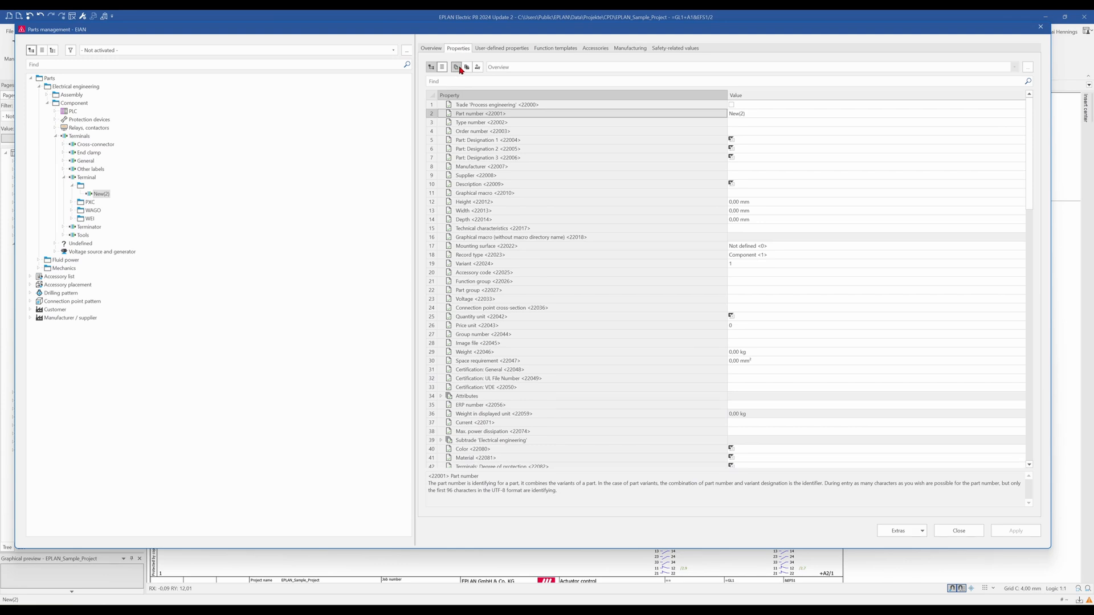
{"action": "mouse_move", "coordinate": [456, 66]}
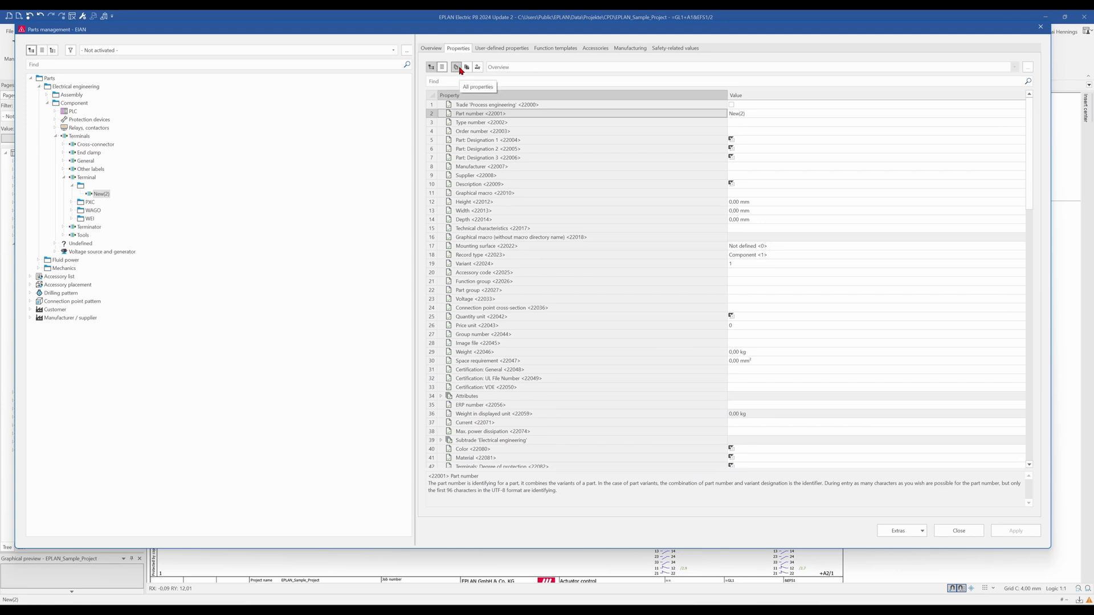
{"action": "mouse_move", "coordinate": [455, 70]}
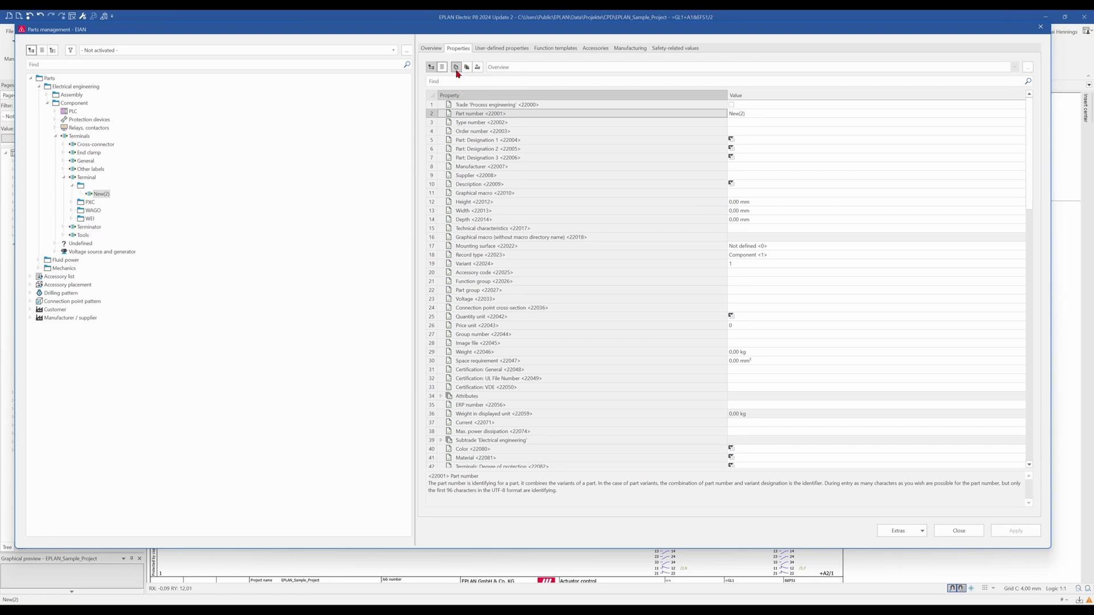
{"action": "mouse_move", "coordinate": [454, 67]}
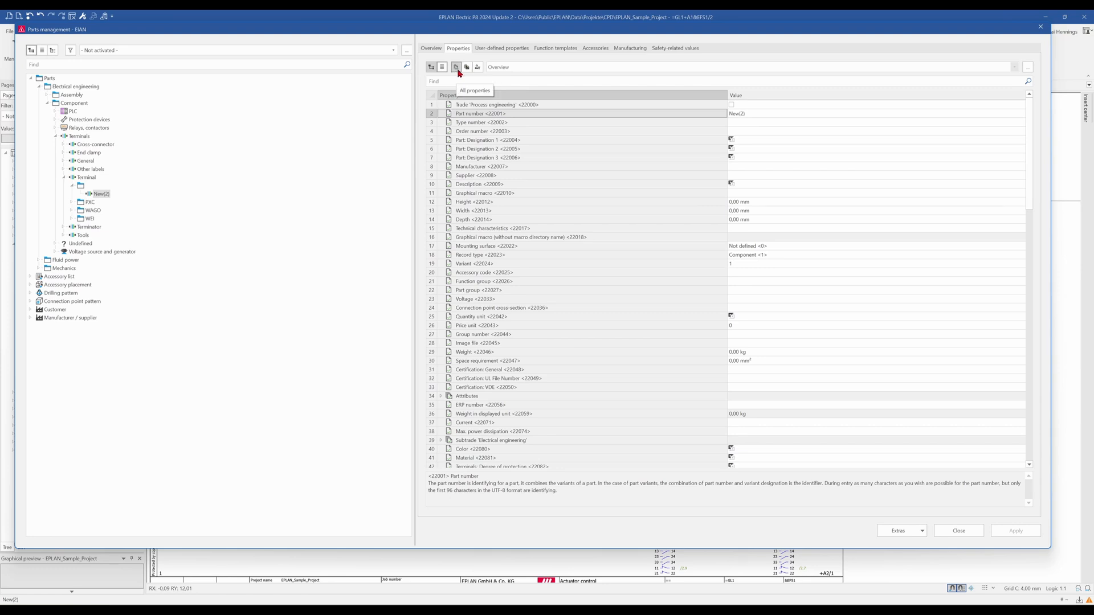
{"action": "left_click", "coordinate": [466, 66]}
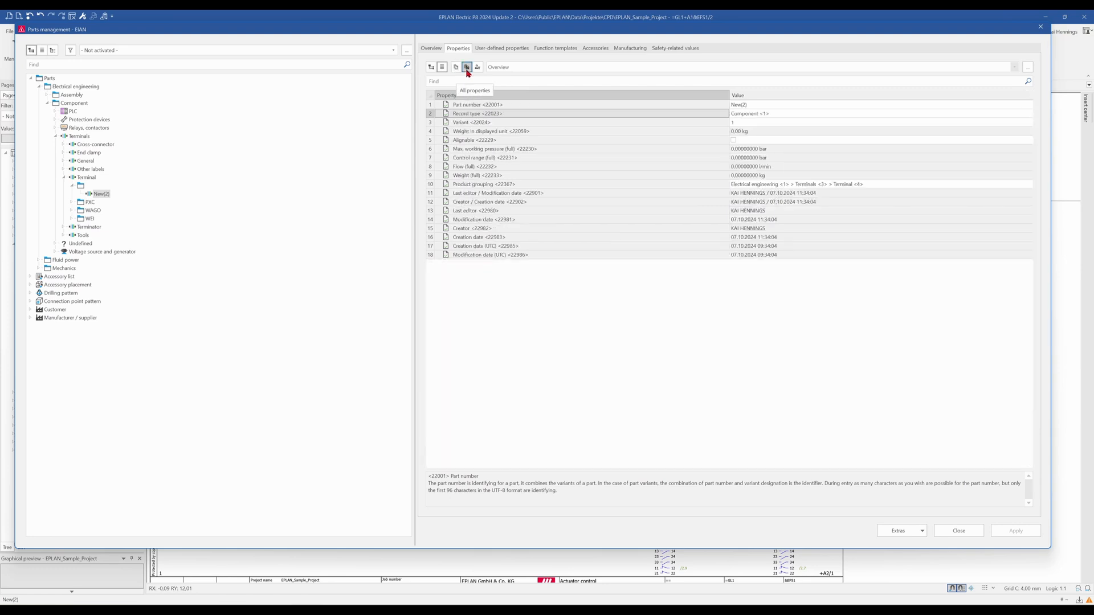
{"action": "left_click", "coordinate": [456, 67]}
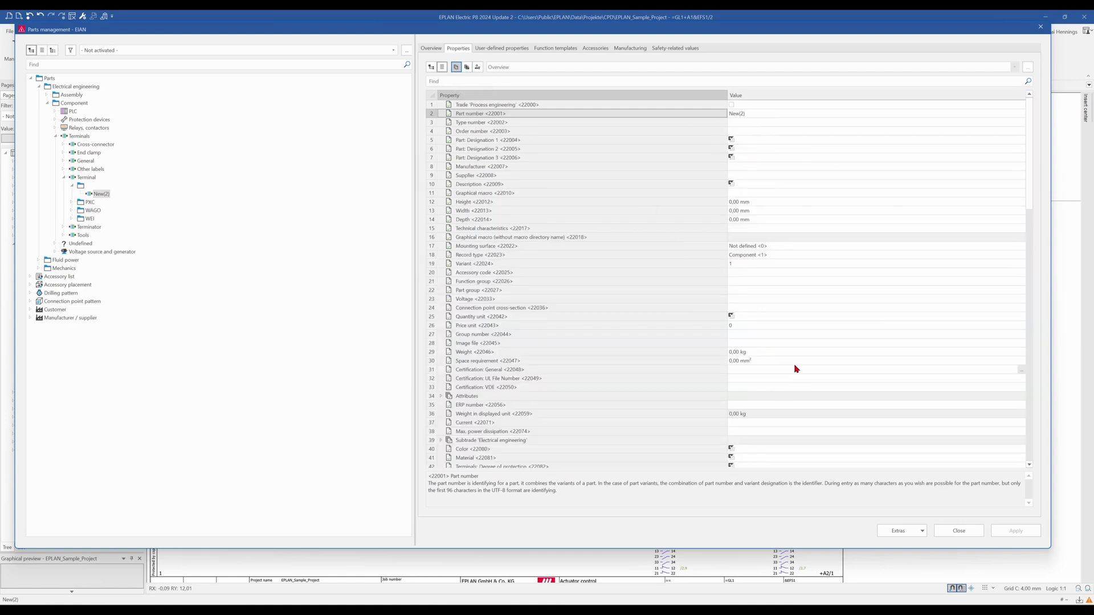
{"action": "mouse_move", "coordinate": [752, 126]}
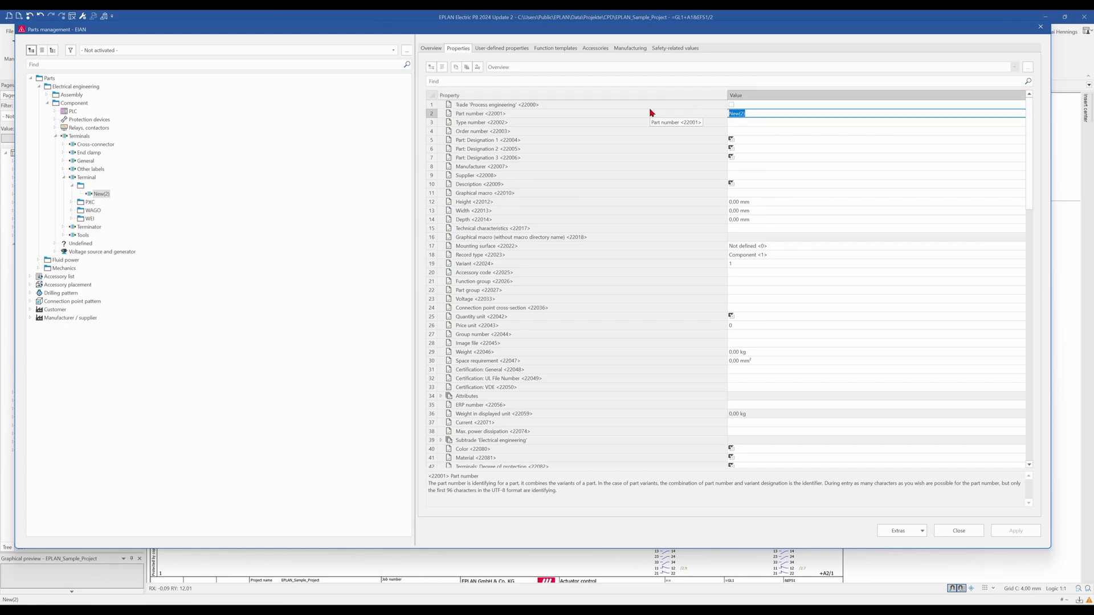
{"action": "type", "text": "Kai M"}
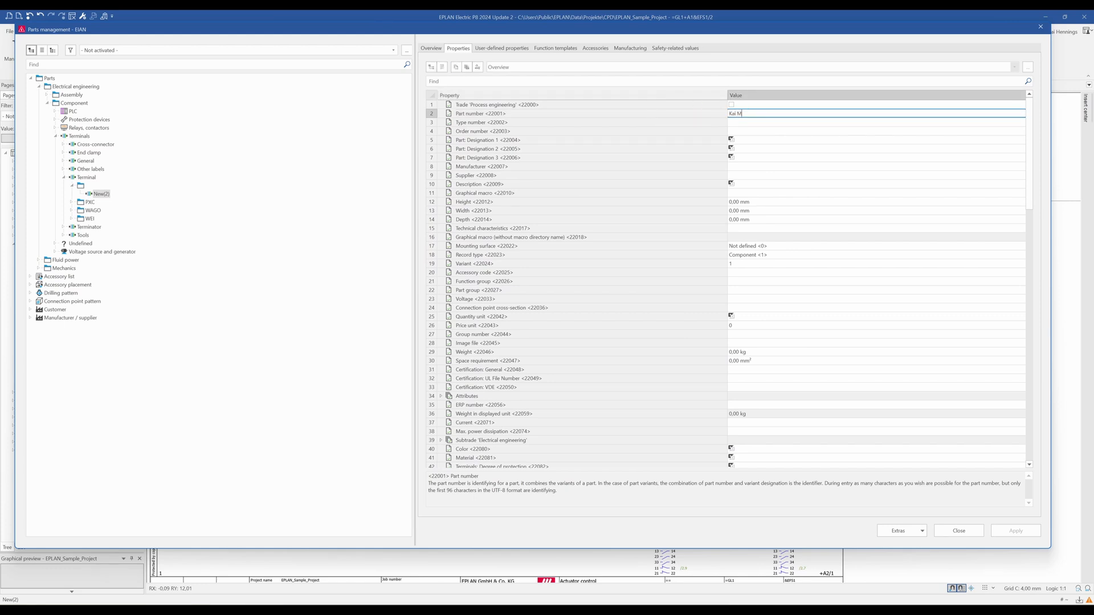
{"action": "type", "text": "oo"}
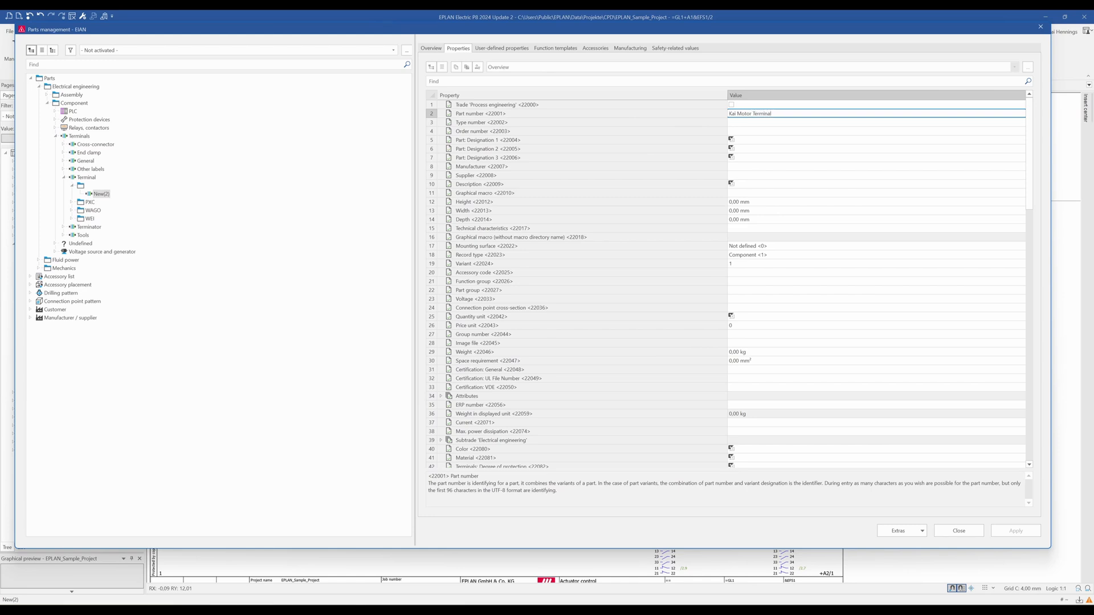
{"action": "mouse_move", "coordinate": [705, 109]}
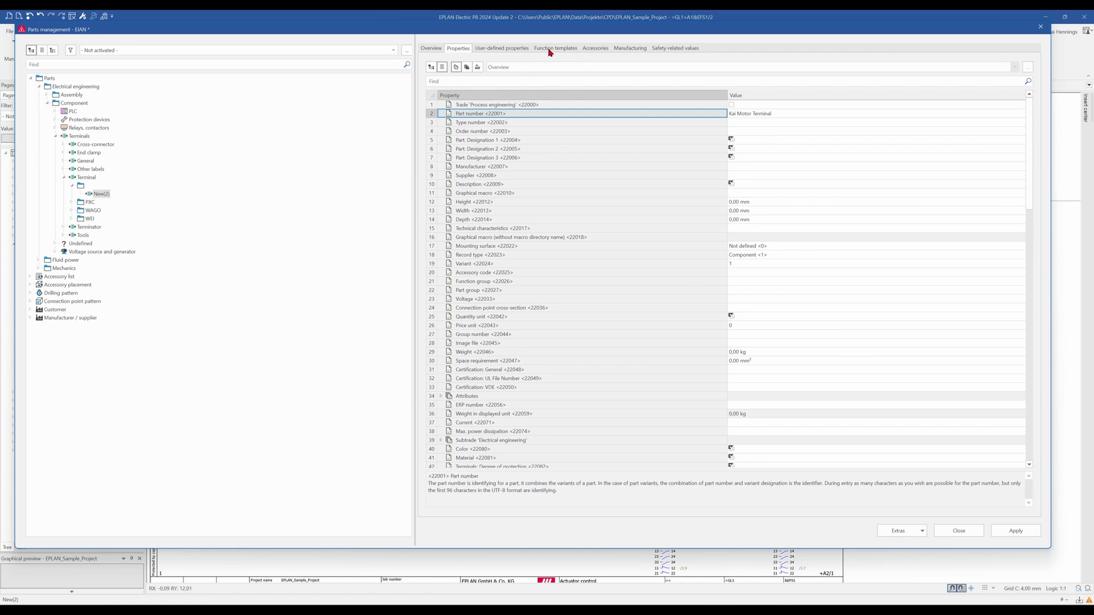
Step: Add a function template: Terminals and plugs > terminal, saddle jumper, 2 connection points
{"action": "left_click", "coordinate": [556, 48]}
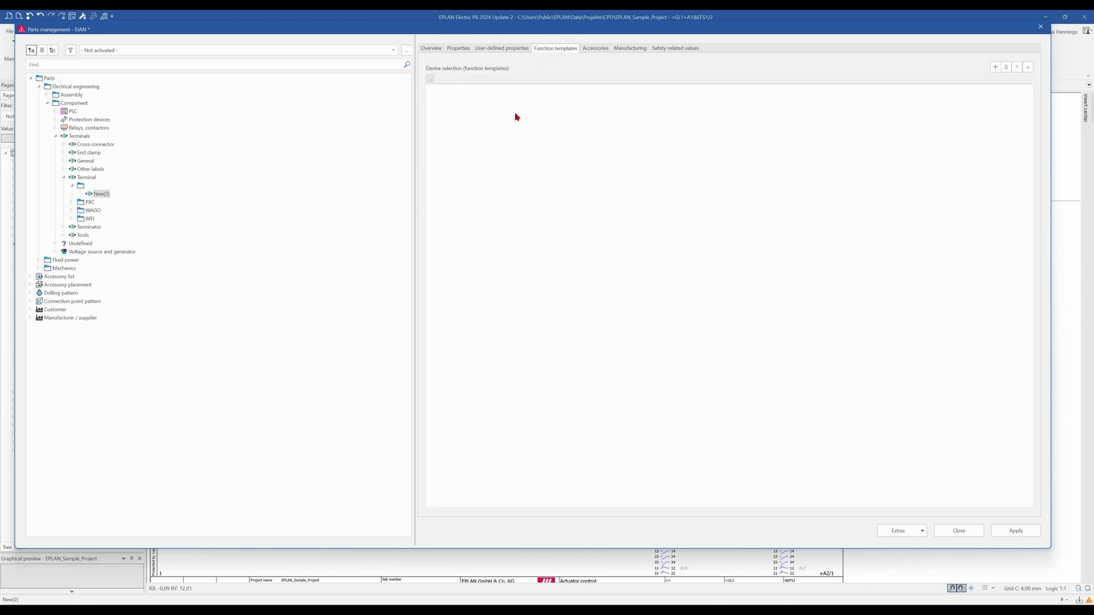
{"action": "mouse_move", "coordinate": [892, 101]}
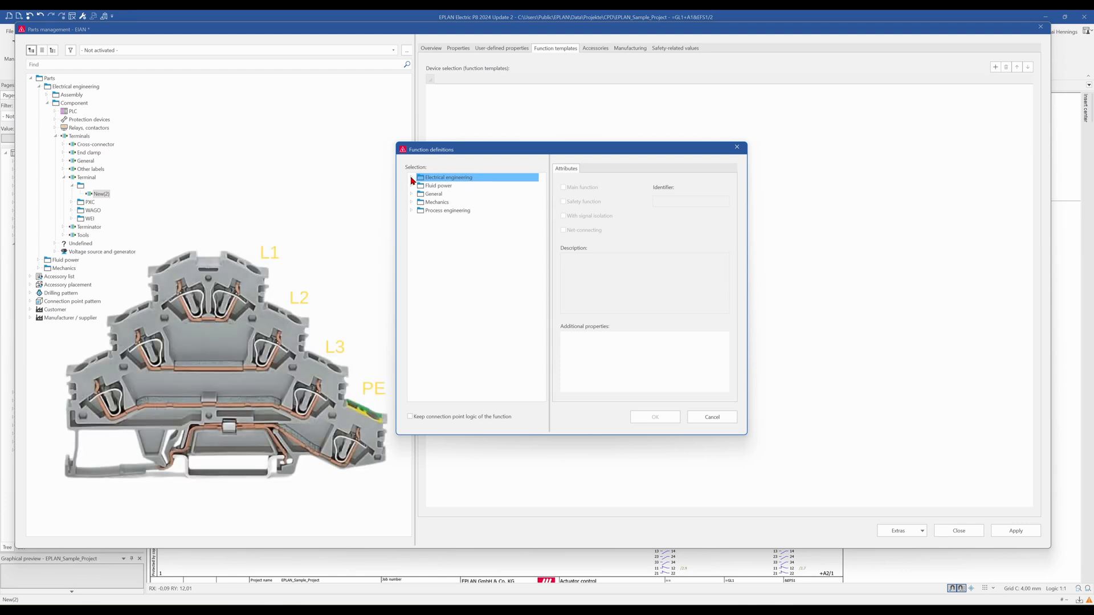
{"action": "left_click", "coordinate": [410, 178]}
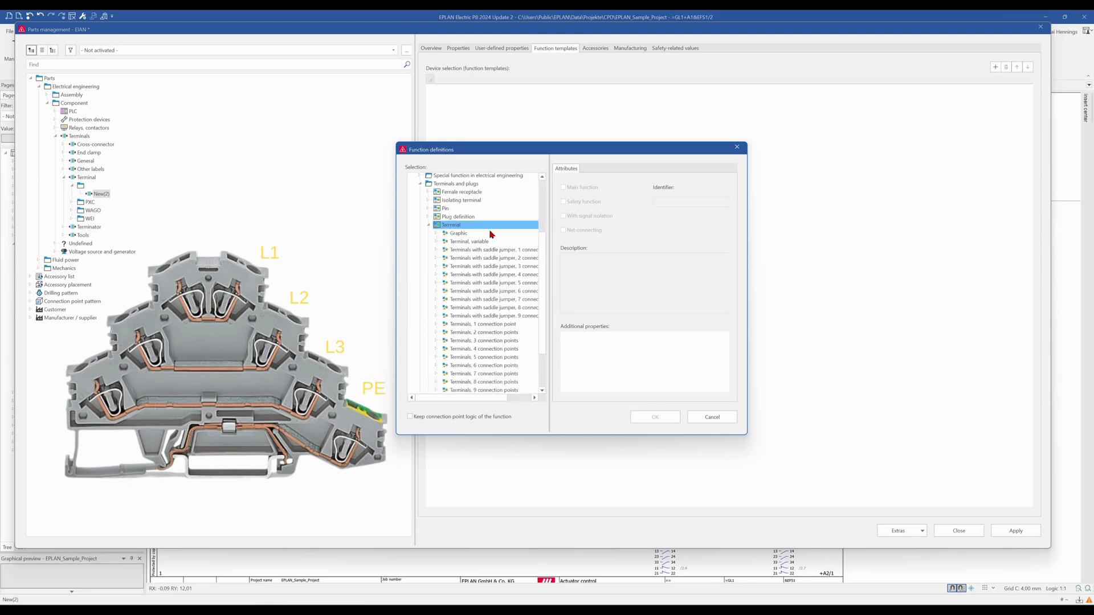
{"action": "left_click", "coordinate": [492, 258]}
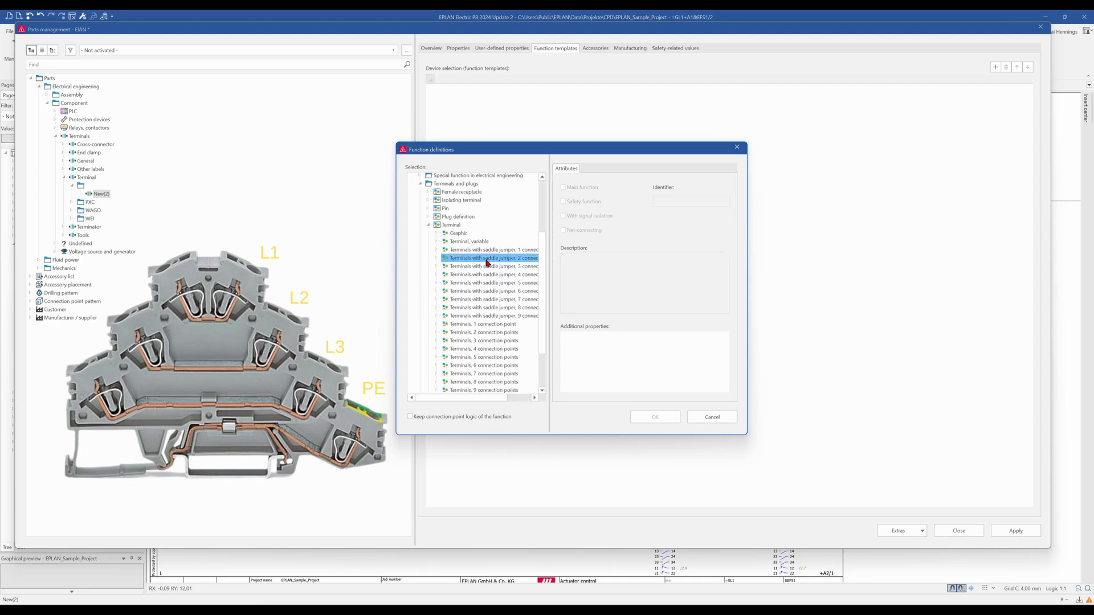
{"action": "mouse_move", "coordinate": [438, 260]}
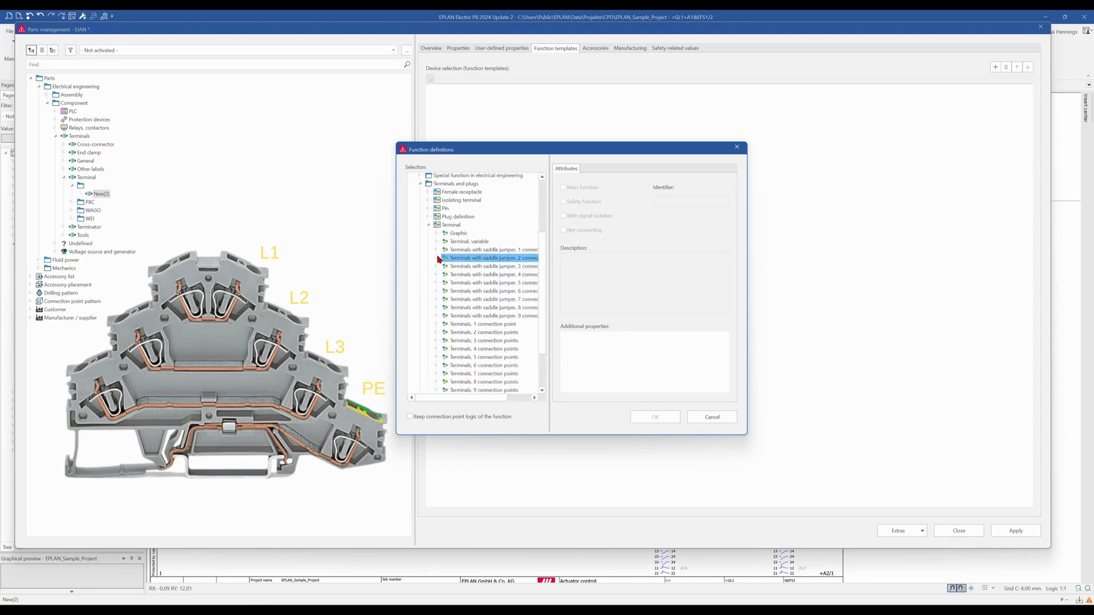
{"action": "left_click", "coordinate": [437, 257]}
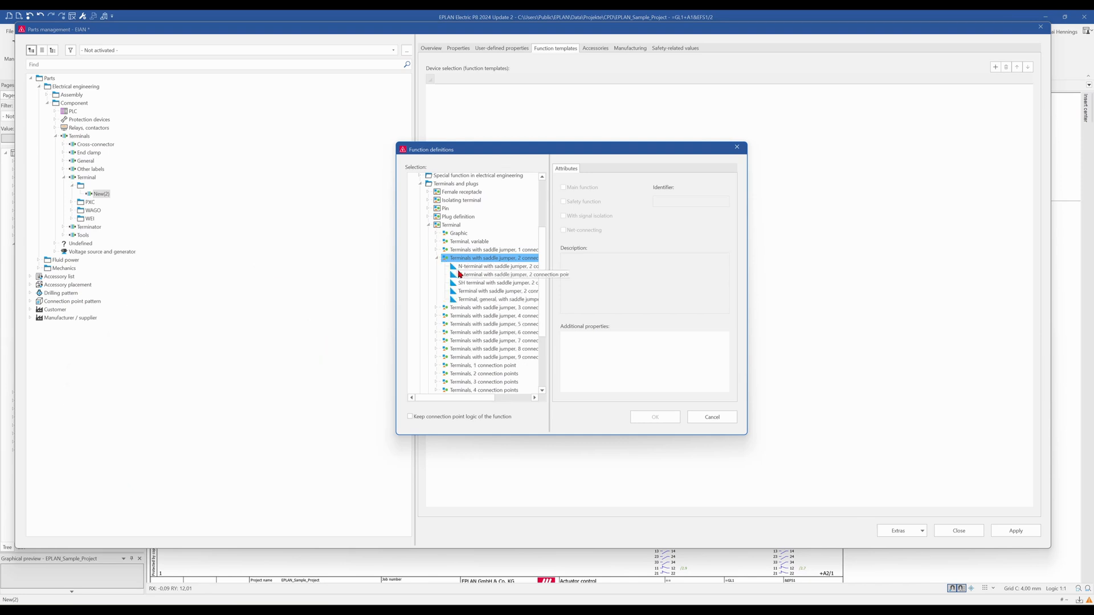
{"action": "left_click", "coordinate": [497, 291]}
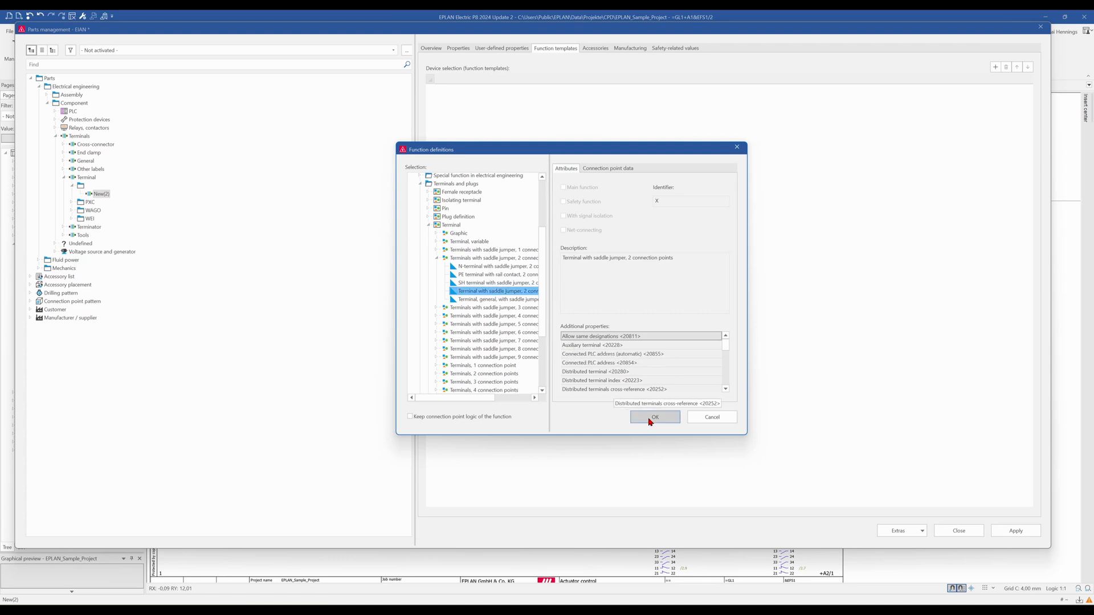
{"action": "left_click", "coordinate": [655, 417]}
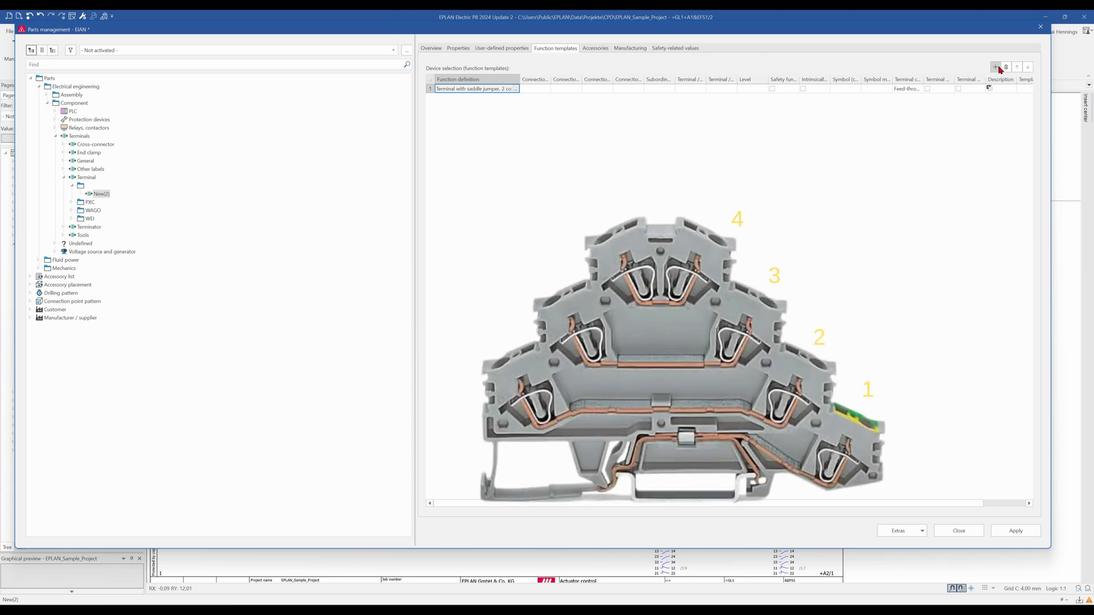
Step: Add more saddle-jumper templates until four rows exist, then select the fourth row's function definition
{"action": "left_click", "coordinate": [995, 66]}
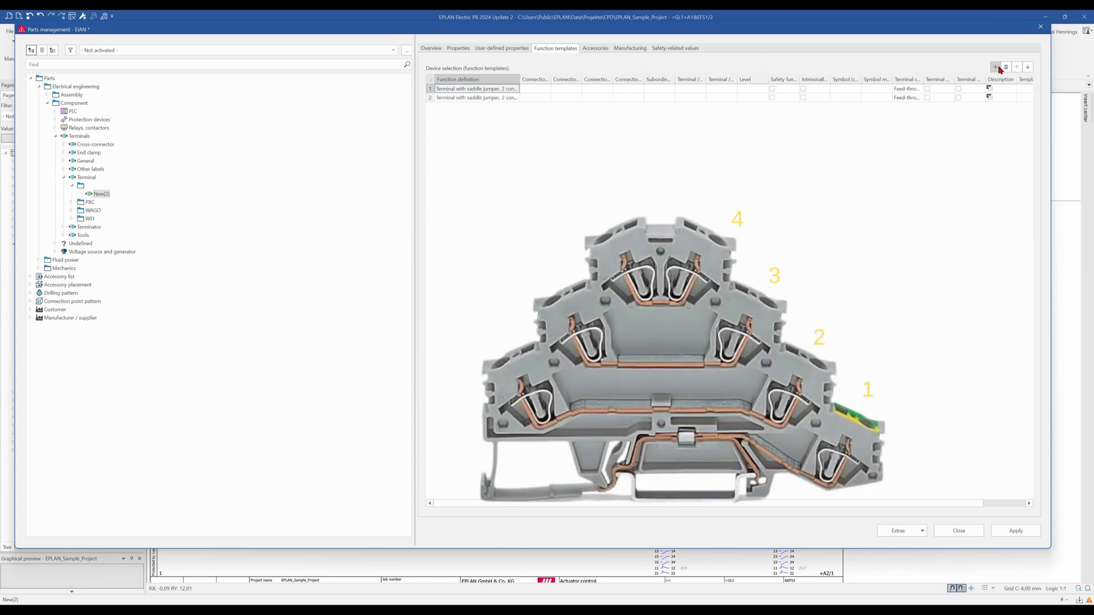
{"action": "left_click", "coordinate": [996, 67]}
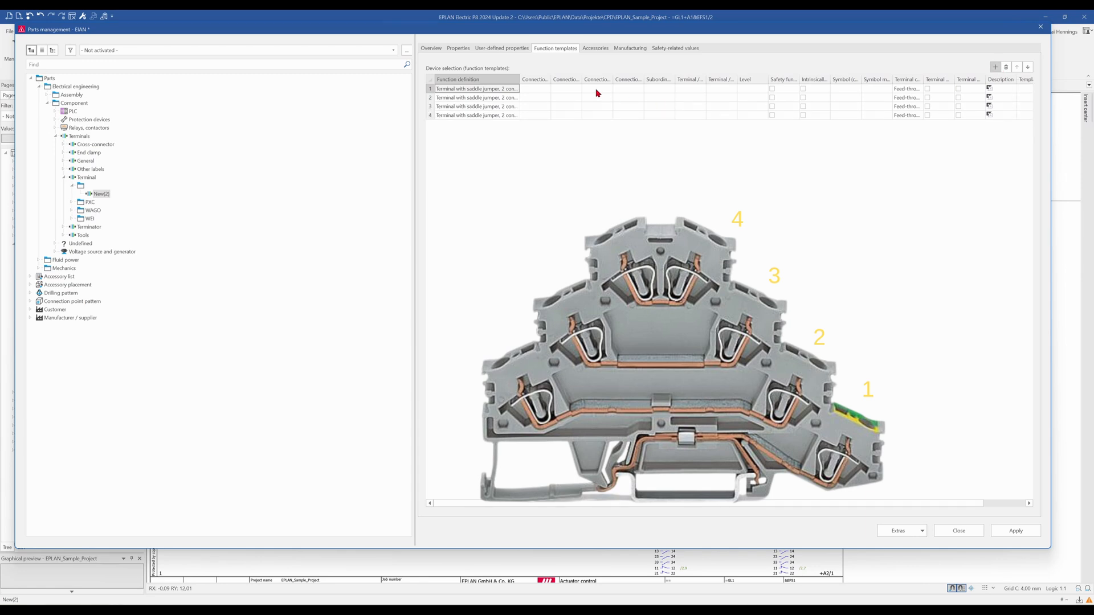
{"action": "mouse_move", "coordinate": [524, 80]}
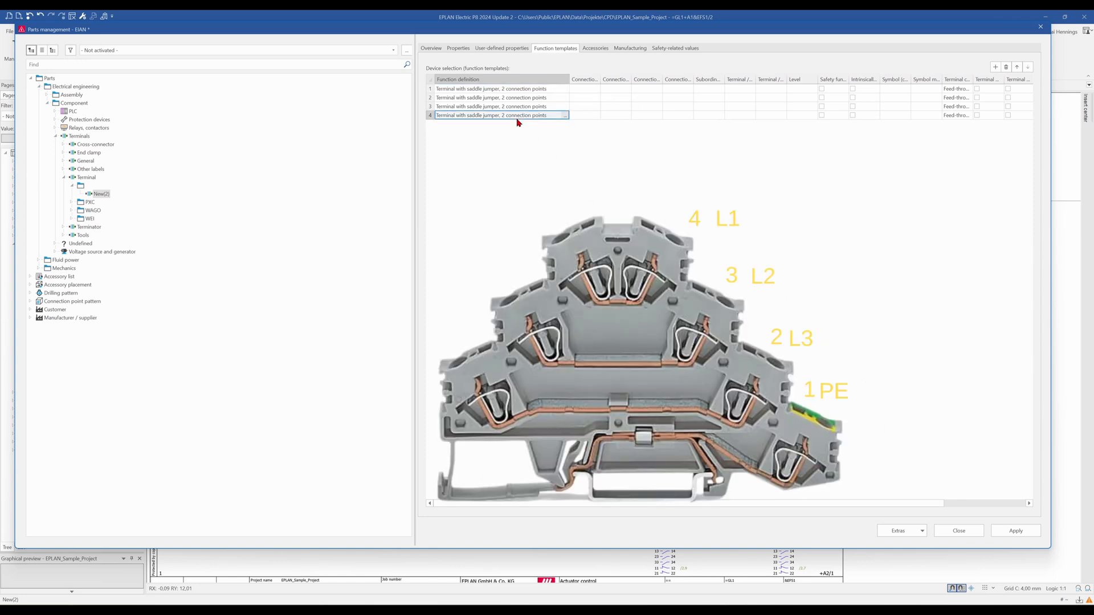
{"action": "mouse_move", "coordinate": [535, 117]}
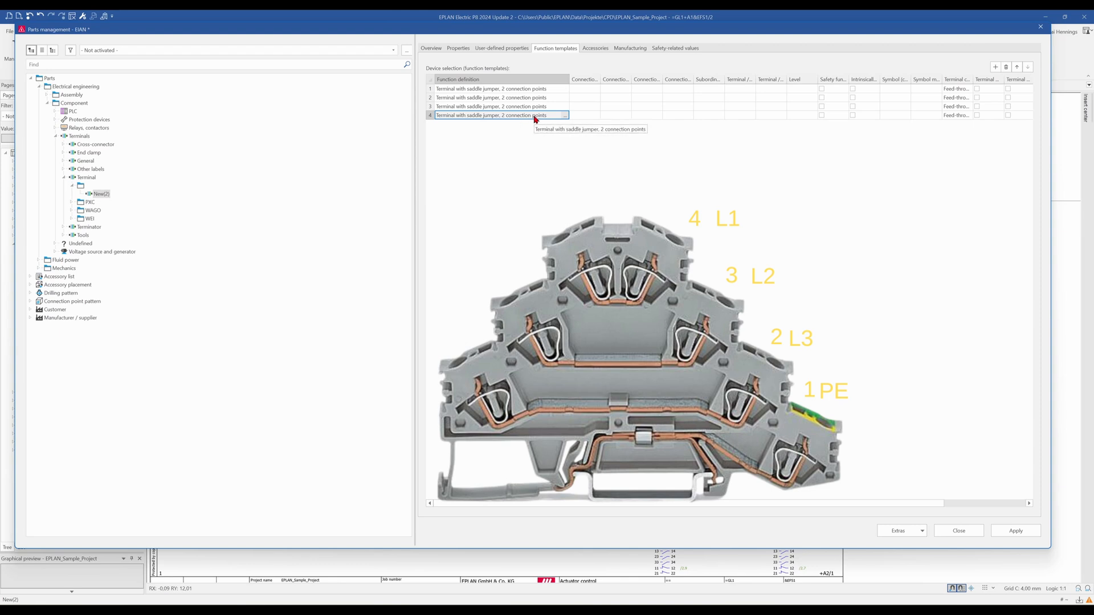
{"action": "mouse_move", "coordinate": [505, 119]}
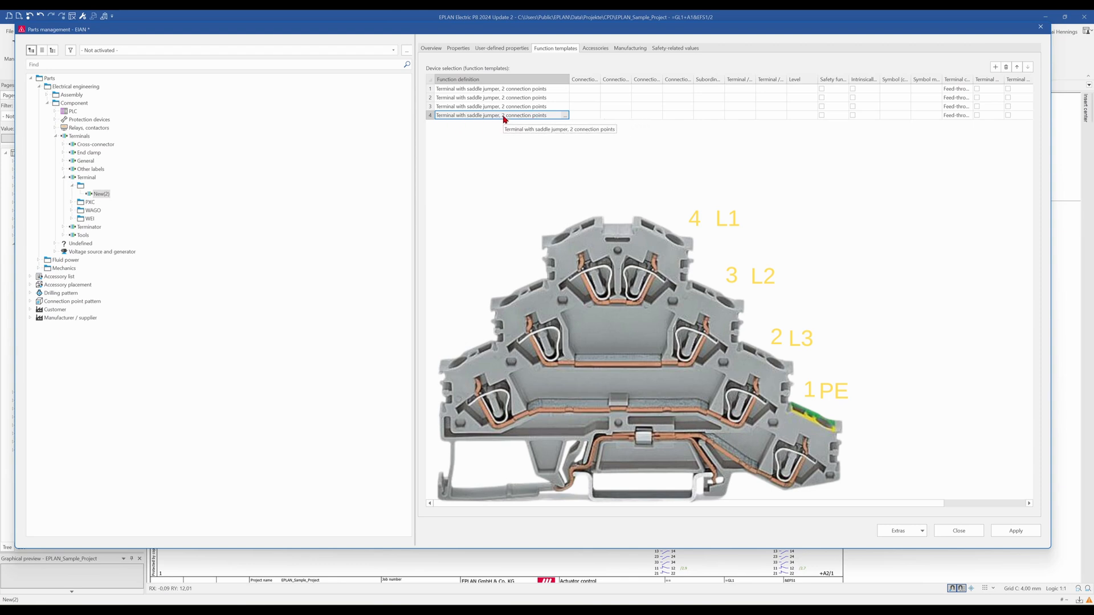
{"action": "left_click", "coordinate": [564, 115]}
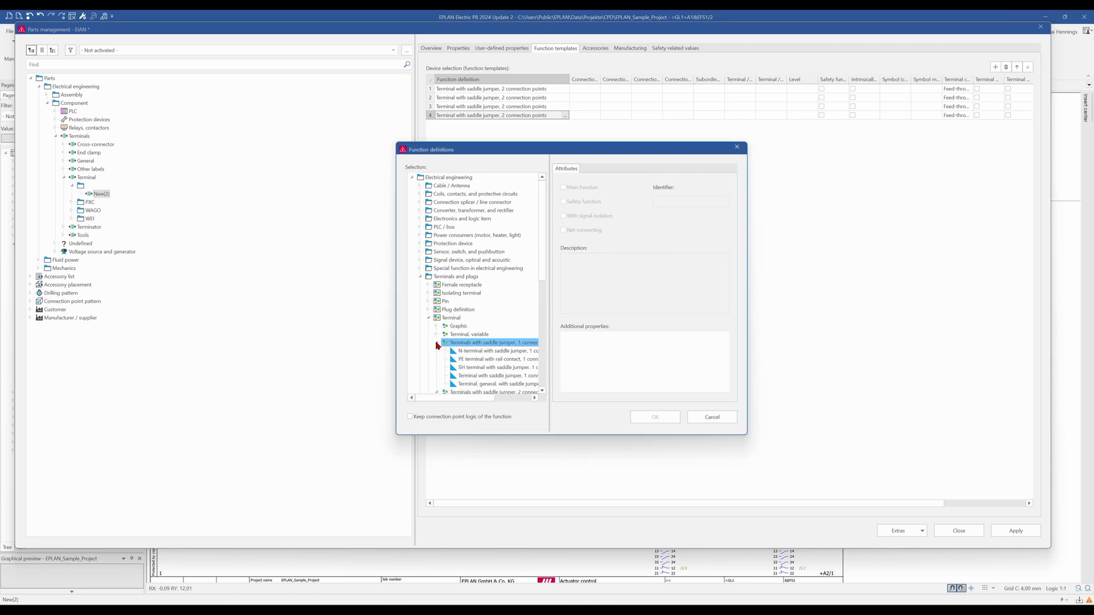
Step: Set the fourth template to PE terminal with rail contact, 1 connection point
{"action": "scroll", "scroll_direction": "down", "scroll_amount": 3}
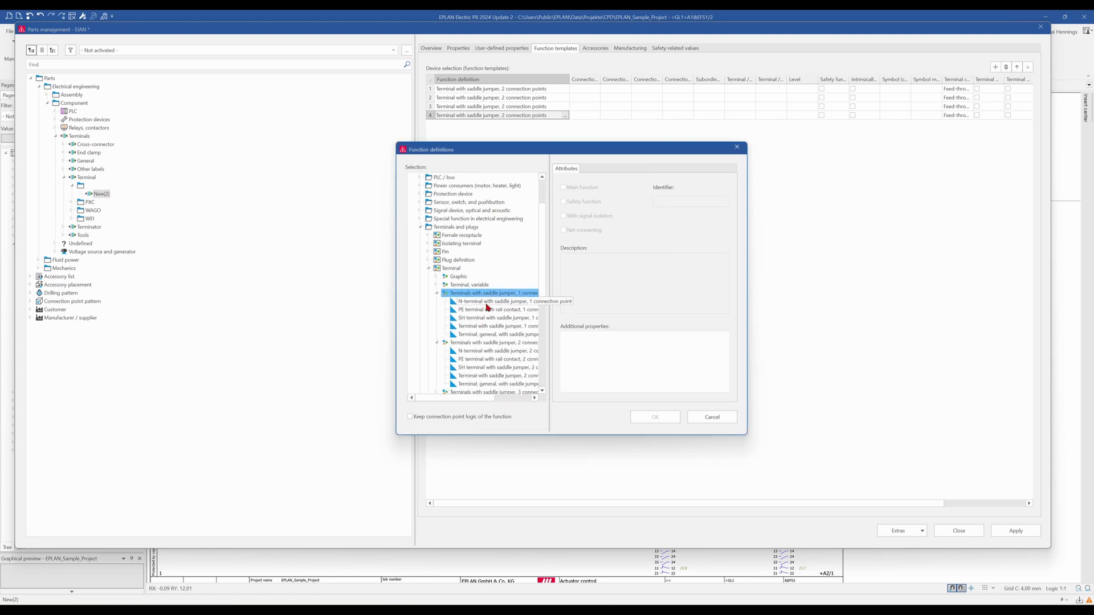
{"action": "left_click", "coordinate": [496, 309]}
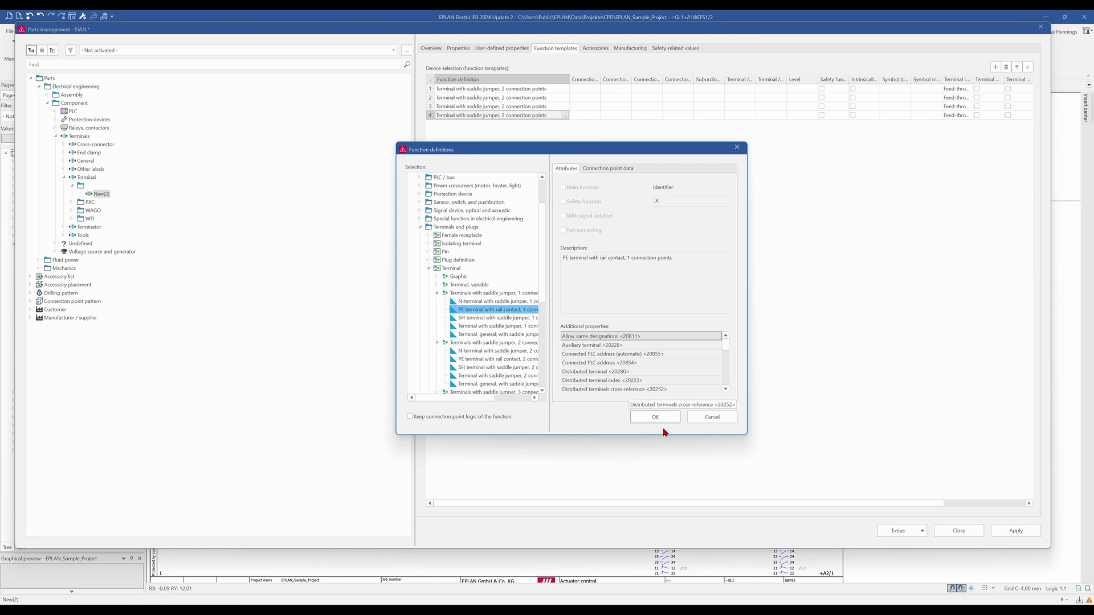
{"action": "left_click", "coordinate": [654, 418]}
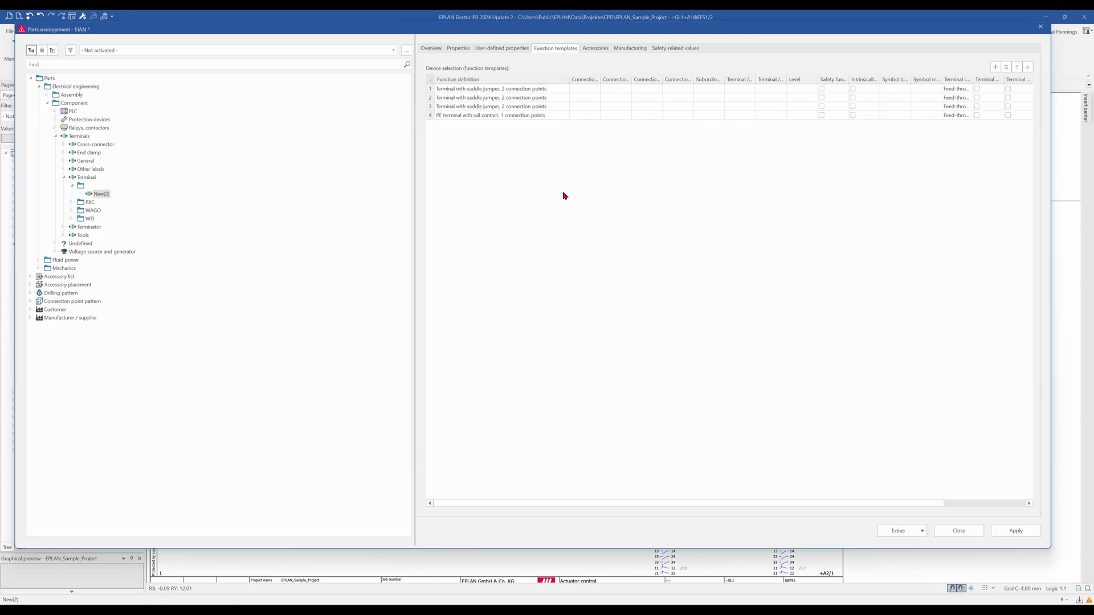
{"action": "mouse_move", "coordinate": [776, 128]}
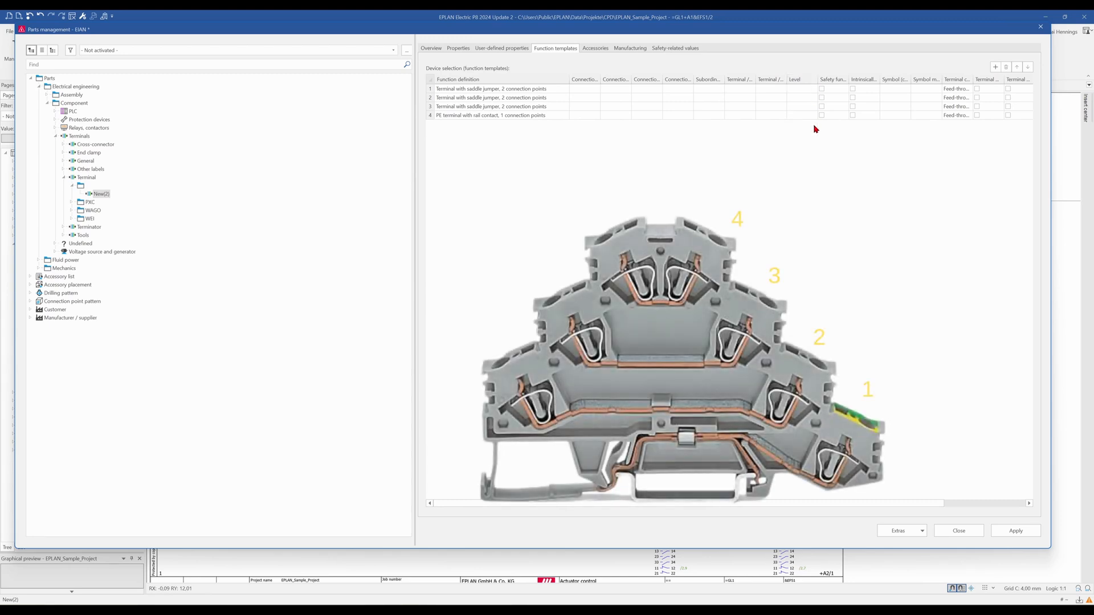
{"action": "mouse_move", "coordinate": [710, 213]}
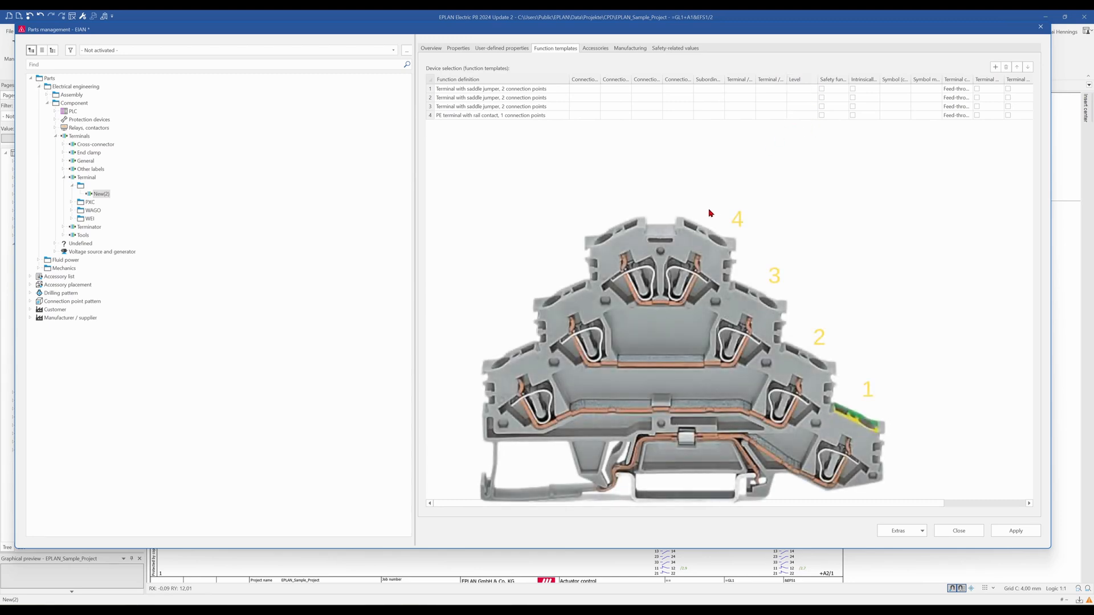
{"action": "mouse_move", "coordinate": [475, 142]}
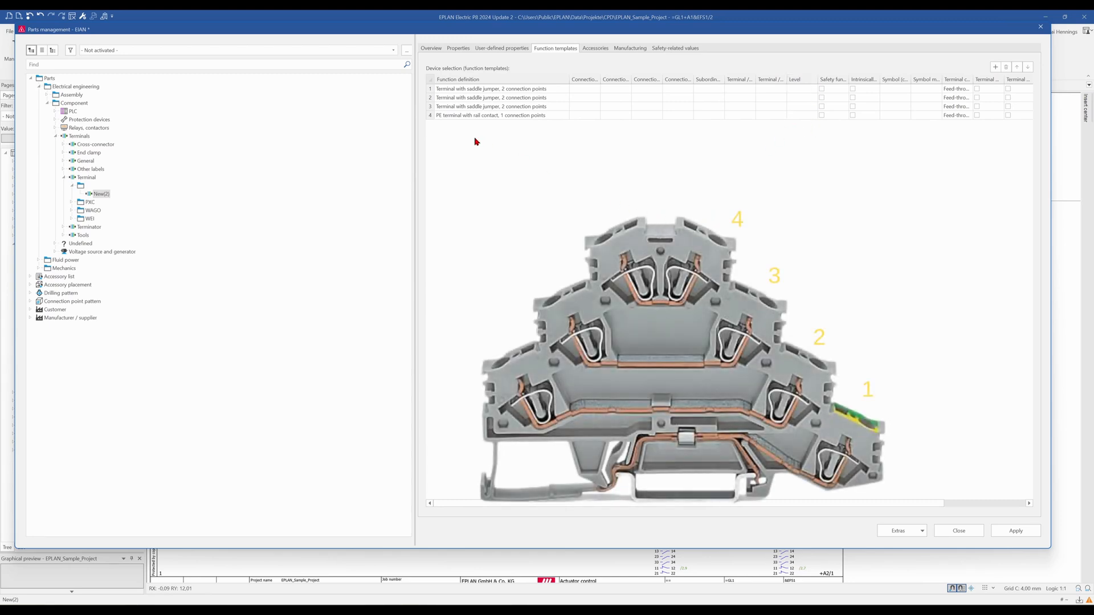
Step: Enter PE as the fourth template's connection point description
{"action": "left_click", "coordinate": [490, 116]}
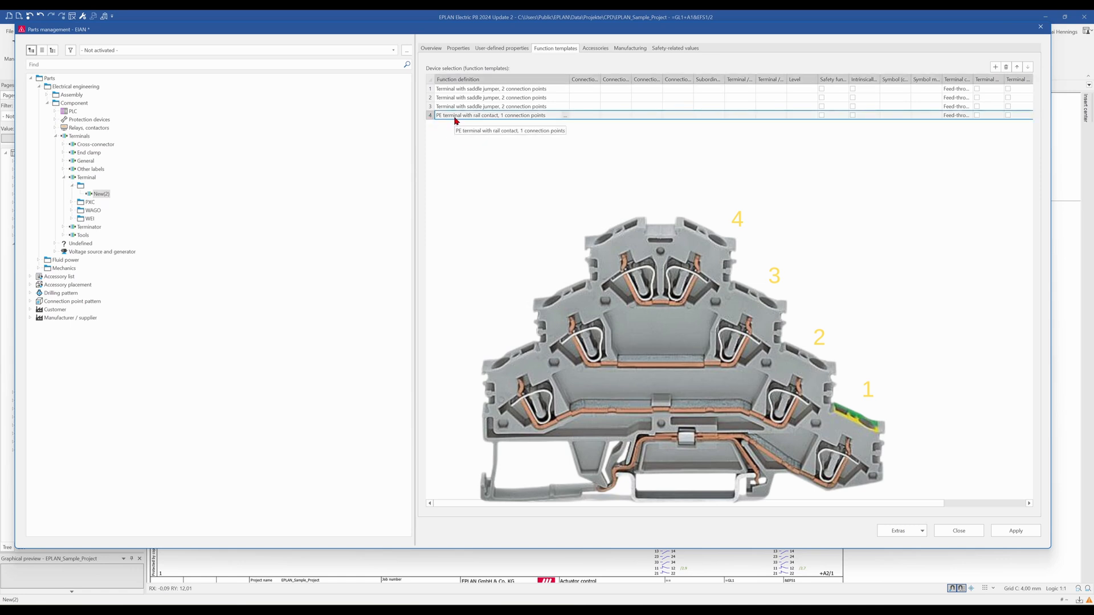
{"action": "left_click", "coordinate": [800, 114]}
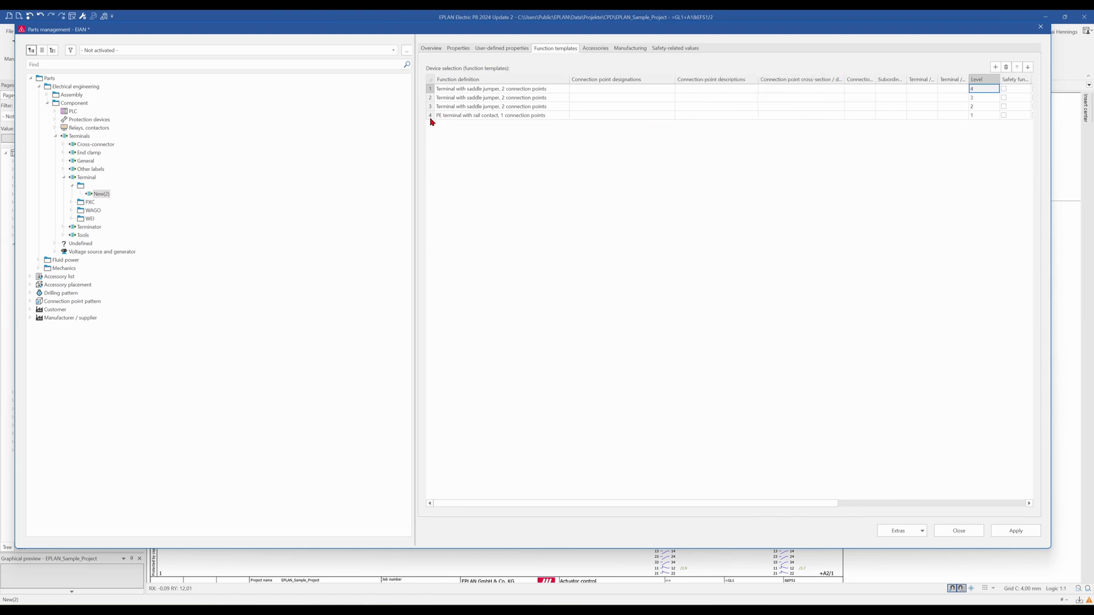
{"action": "left_click", "coordinate": [715, 115]}
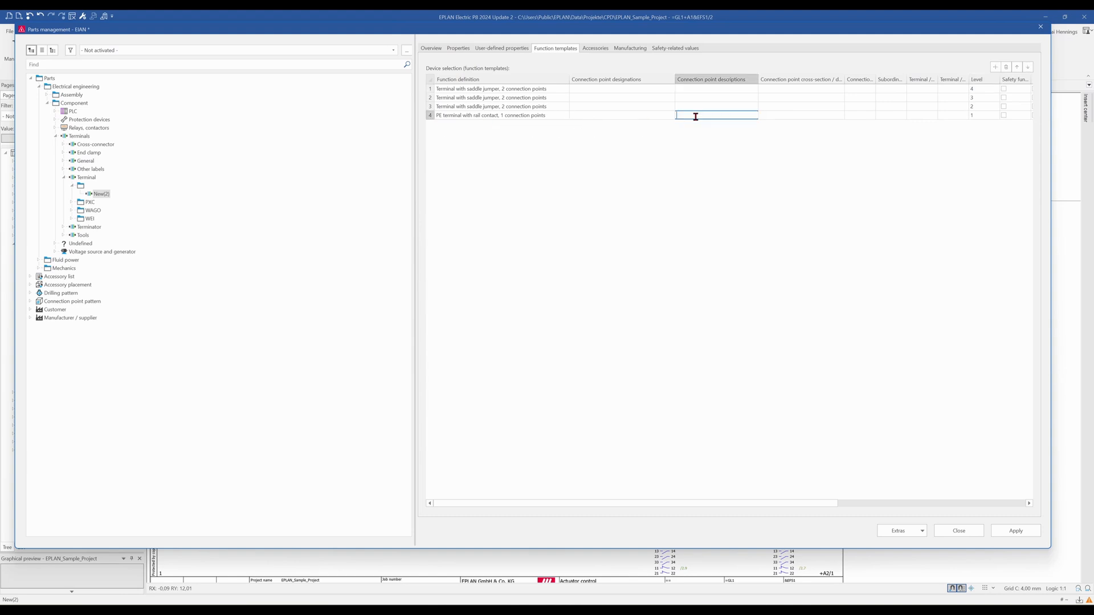
{"action": "type", "text": "PE"}
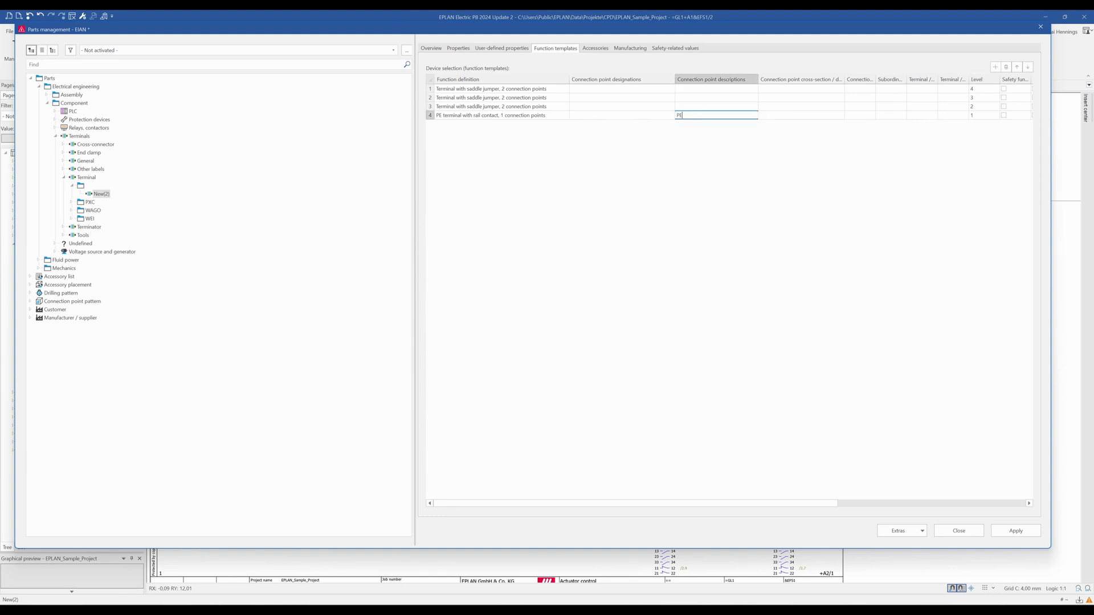
{"action": "mouse_move", "coordinate": [712, 142]}
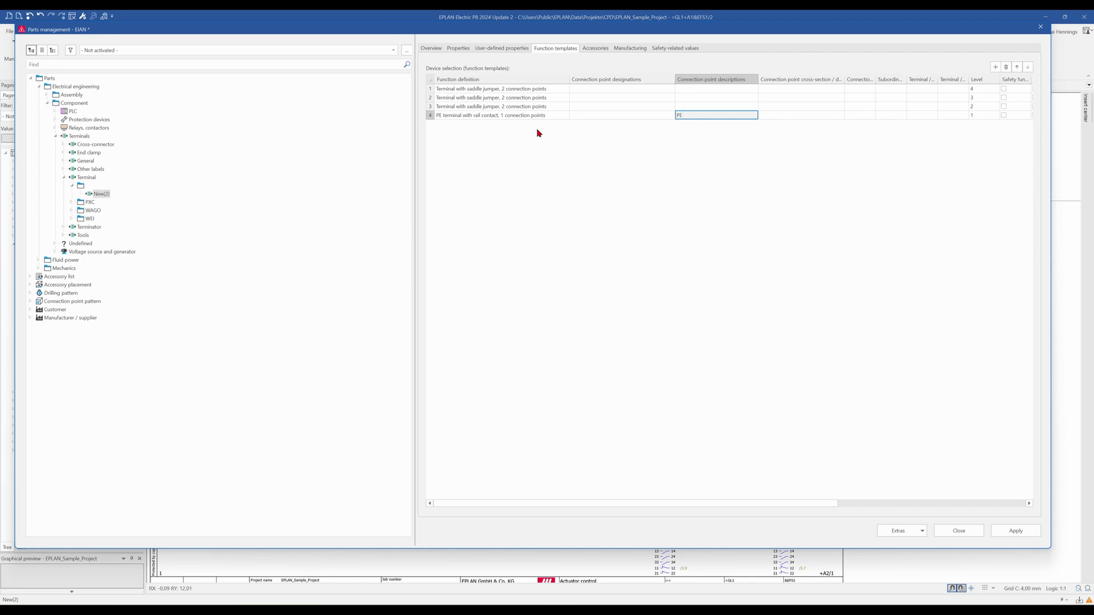
{"action": "mouse_move", "coordinate": [587, 88]}
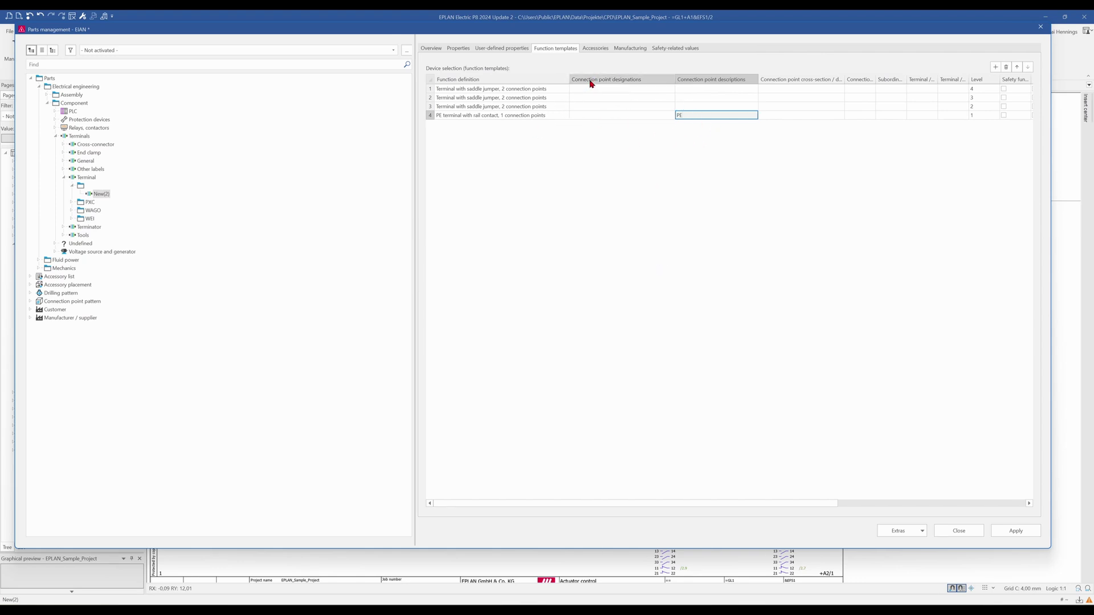
{"action": "mouse_move", "coordinate": [592, 89]}
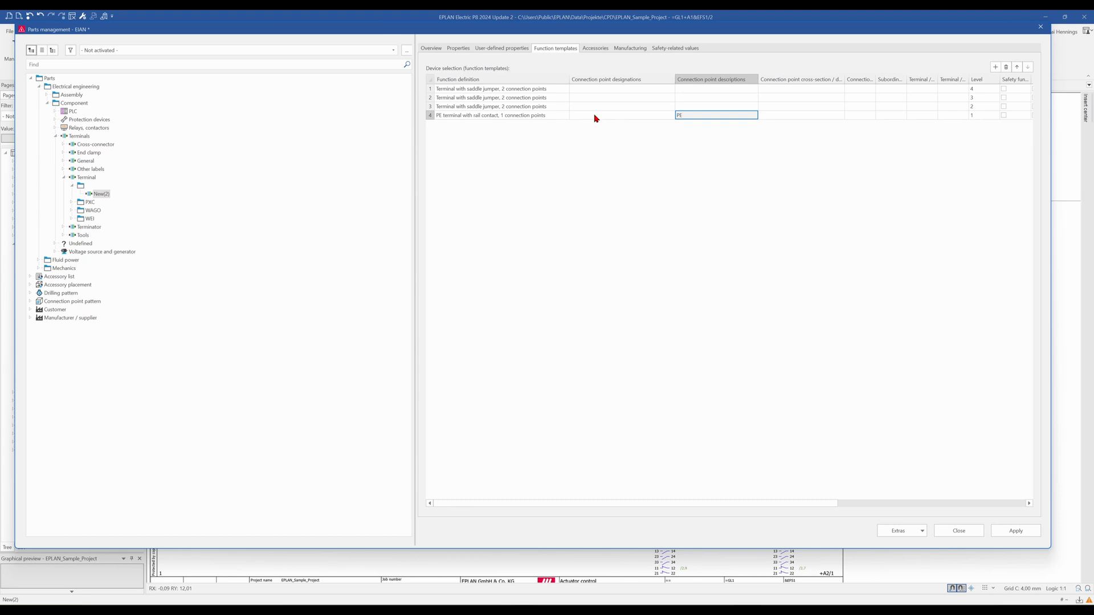
Step: Fill connection point designations for the four templates: b, c/d, e/f and g/h
{"action": "left_click", "coordinate": [622, 115]}
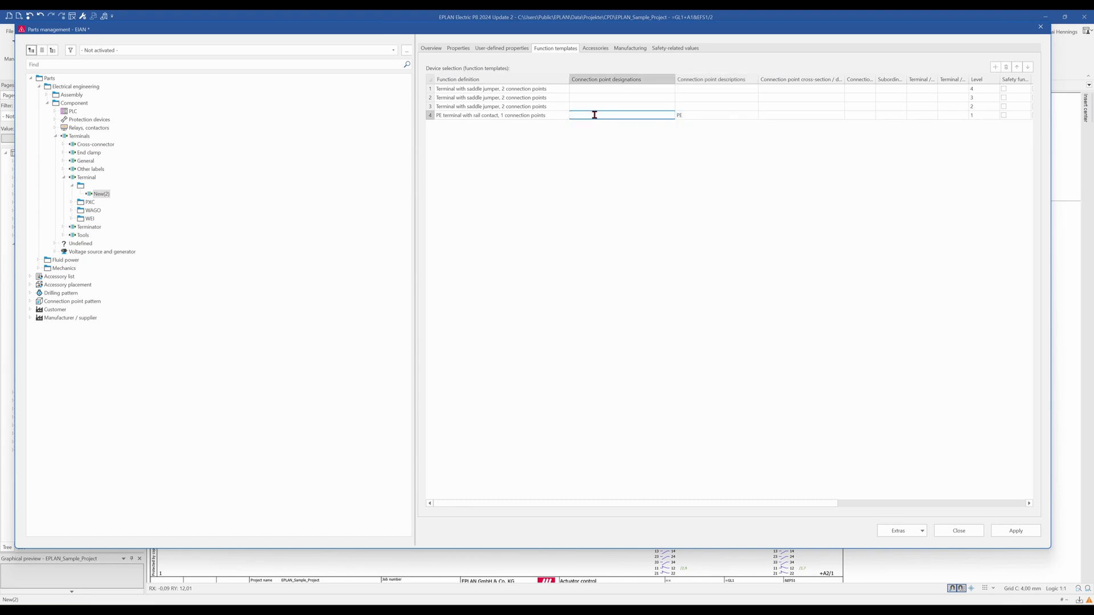
{"action": "type", "text": "a¶b"}
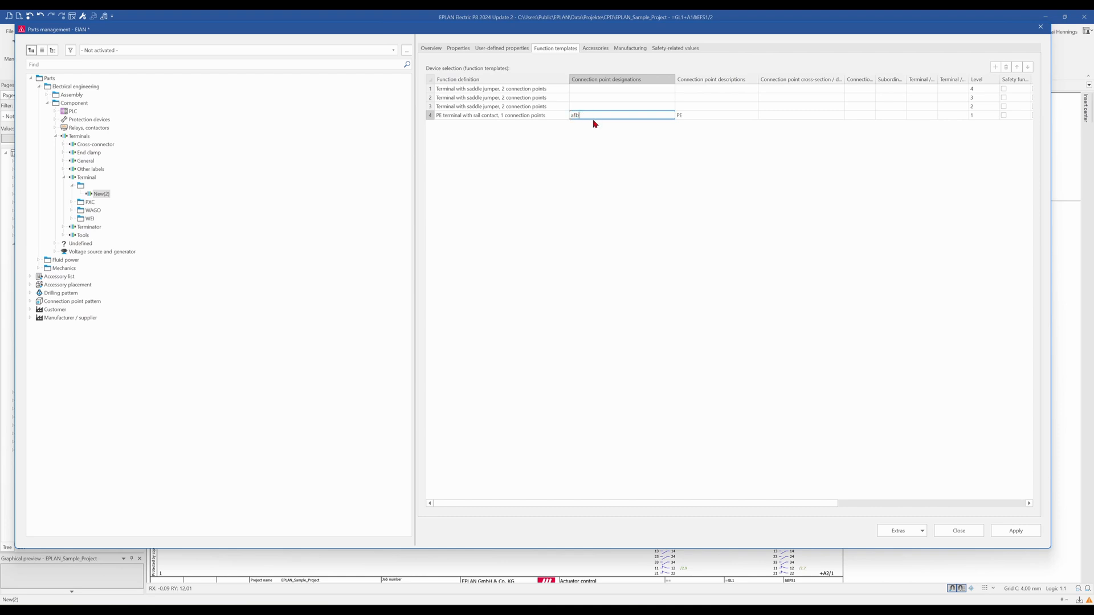
{"action": "mouse_move", "coordinate": [498, 123]}
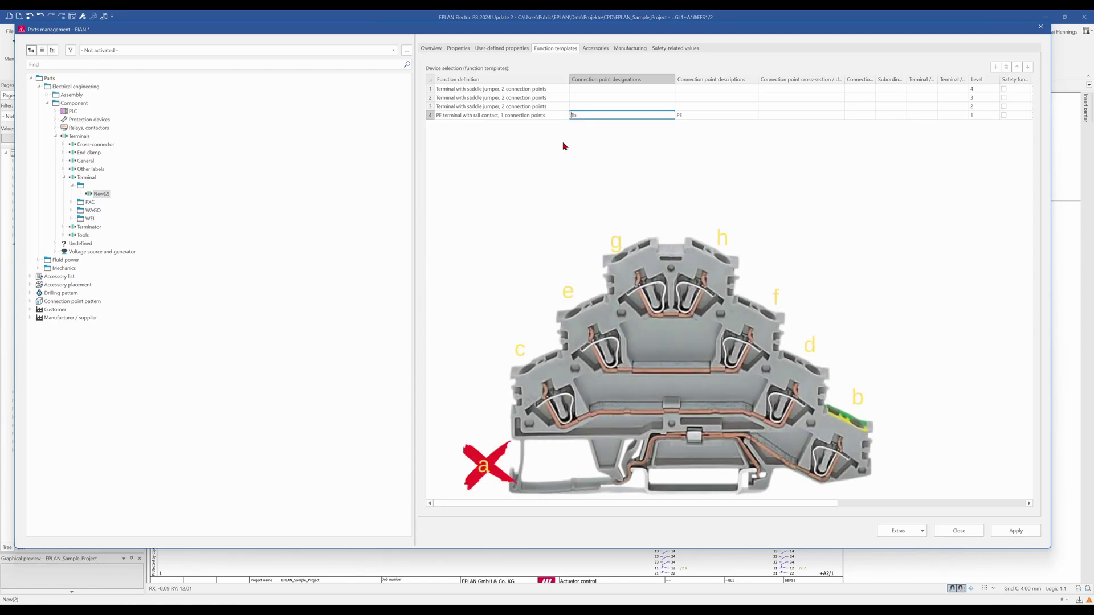
{"action": "mouse_move", "coordinate": [569, 246]}
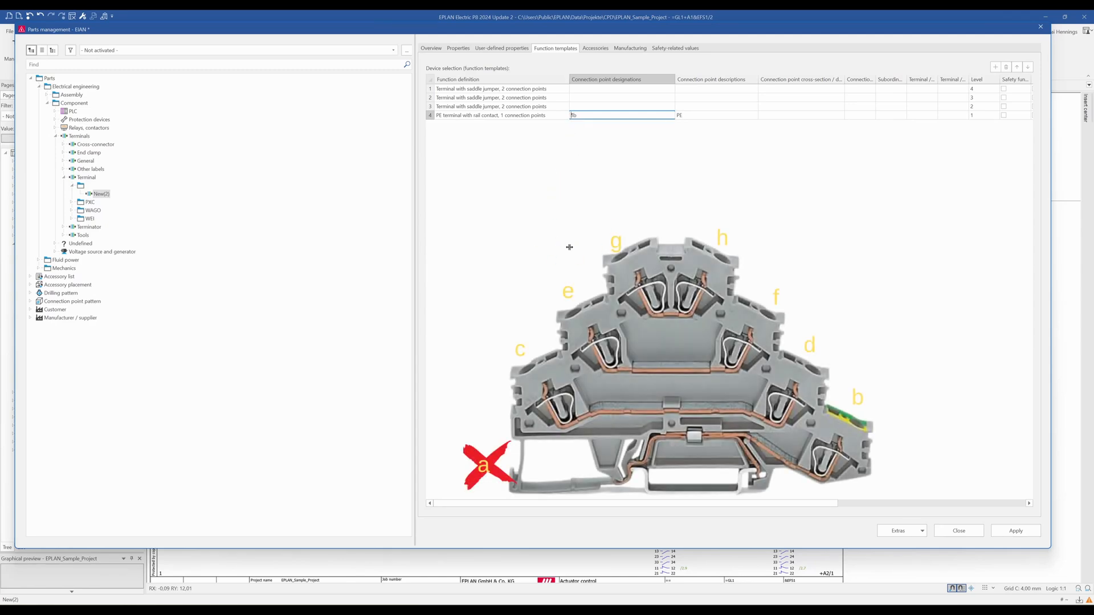
{"action": "left_click", "coordinate": [620, 106]}
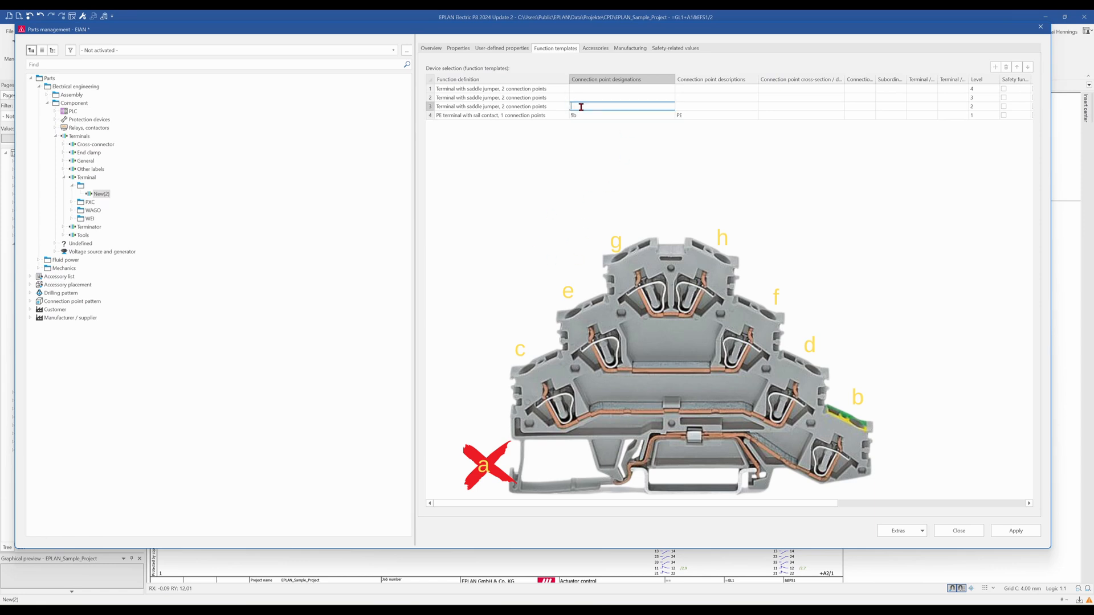
{"action": "type", "text": "c¶d"}
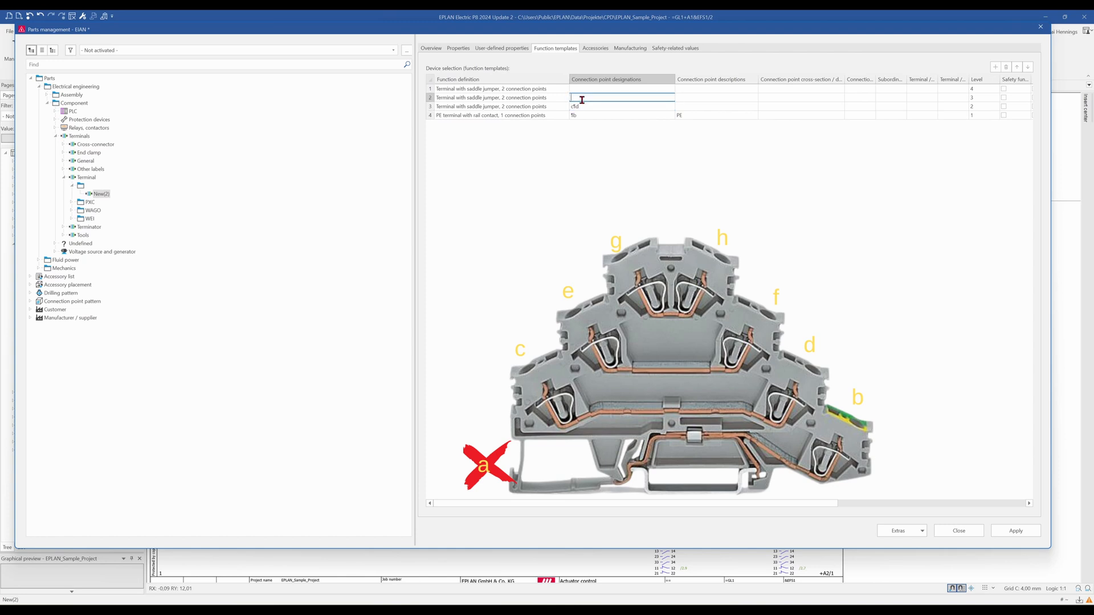
{"action": "type", "text": "eff"}
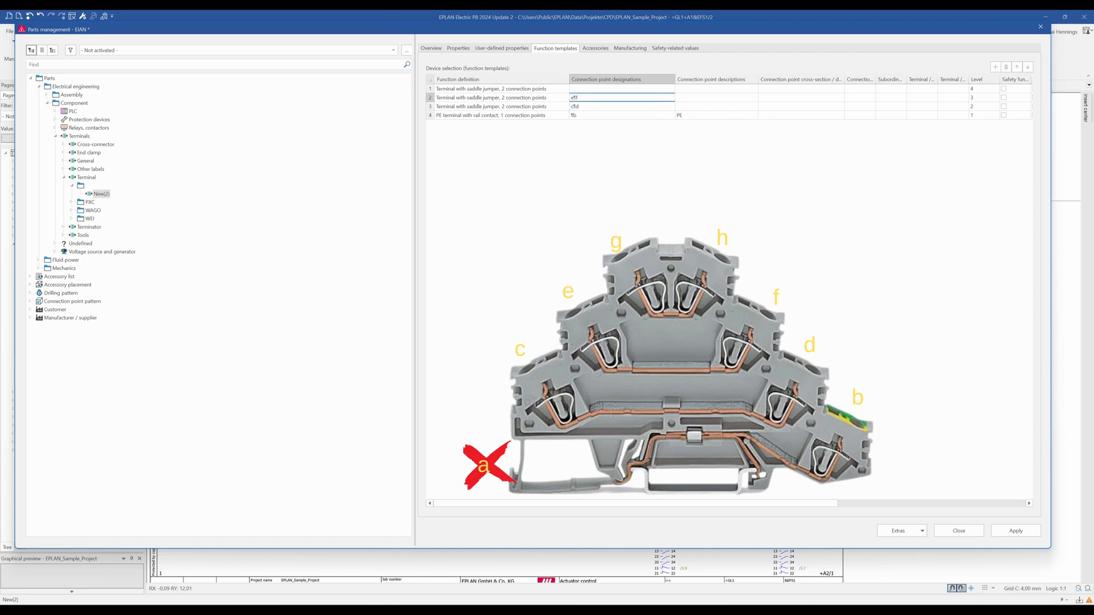
{"action": "left_click", "coordinate": [620, 88]}
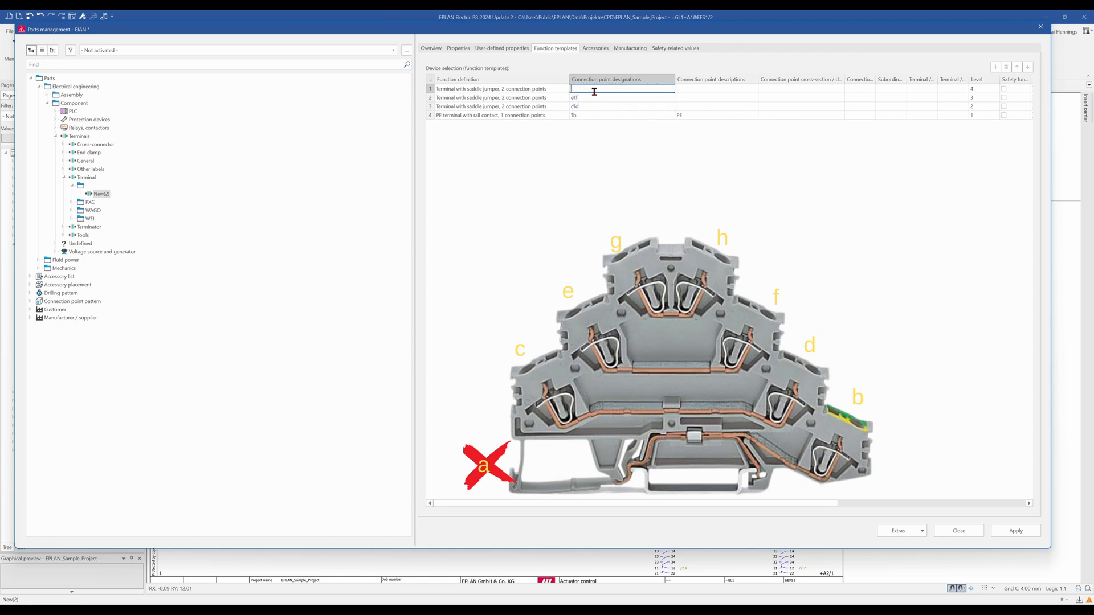
{"action": "type", "text": "g:h"}
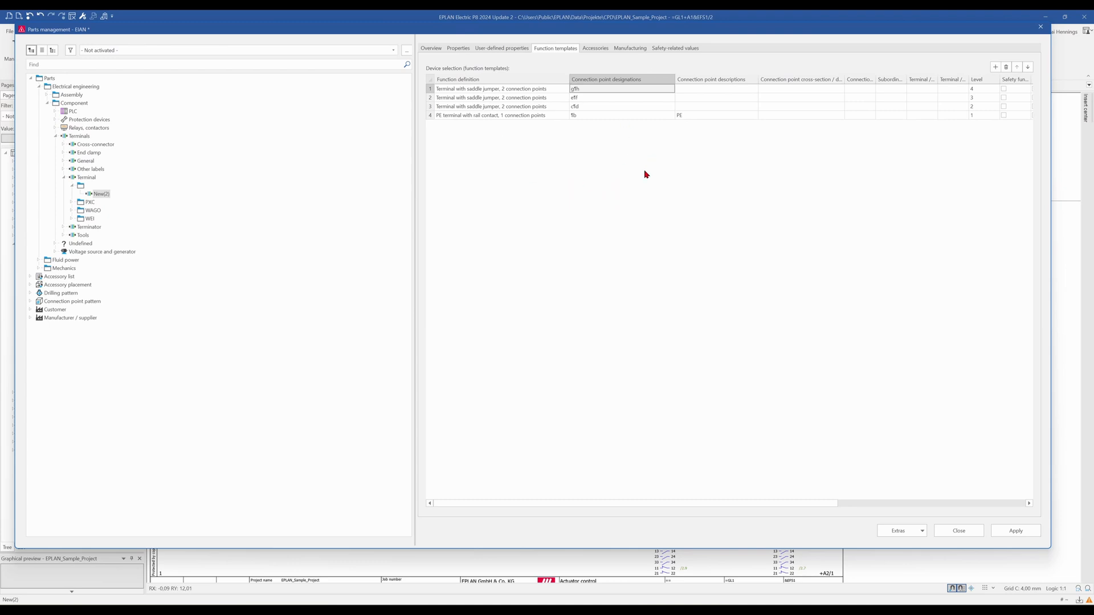
{"action": "mouse_move", "coordinate": [680, 188]}
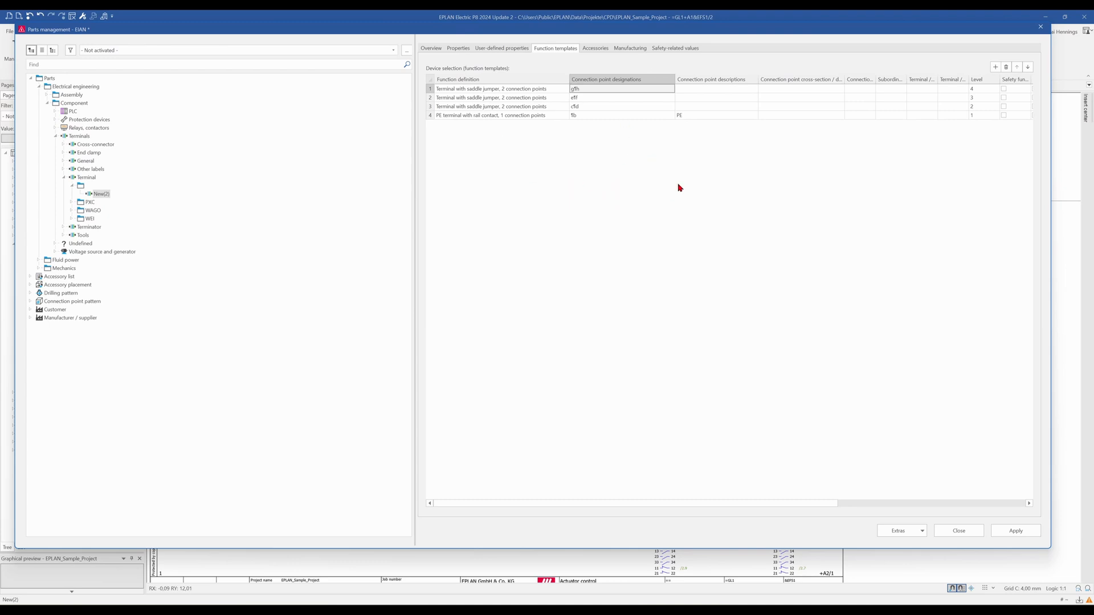
Step: Apply and close parts management, answering No to synchronizing parts data
{"action": "left_click", "coordinate": [959, 531]}
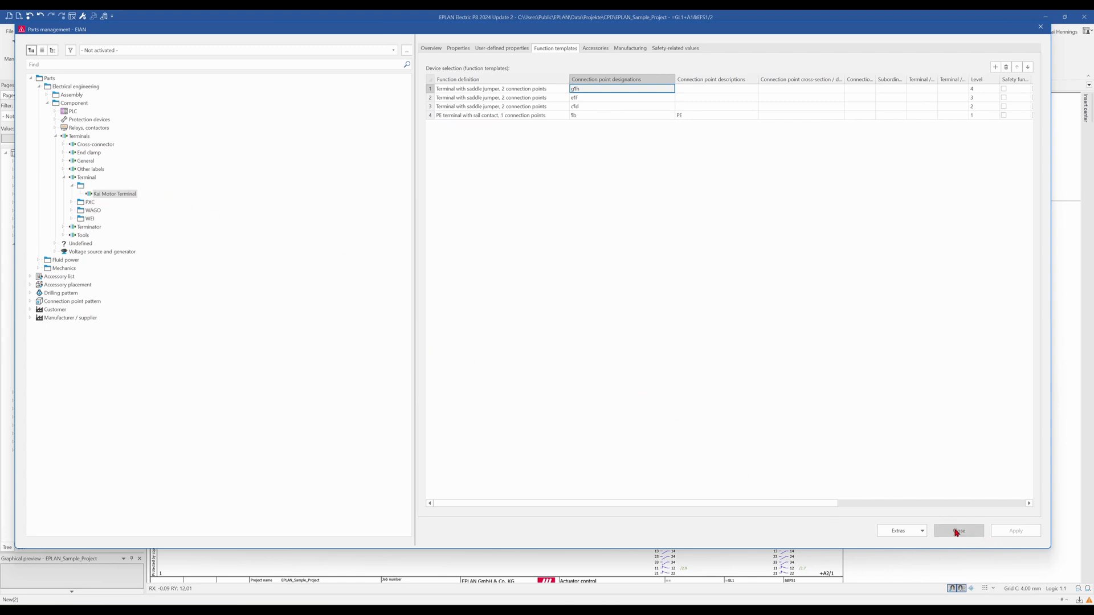
{"action": "left_click", "coordinate": [958, 530]}
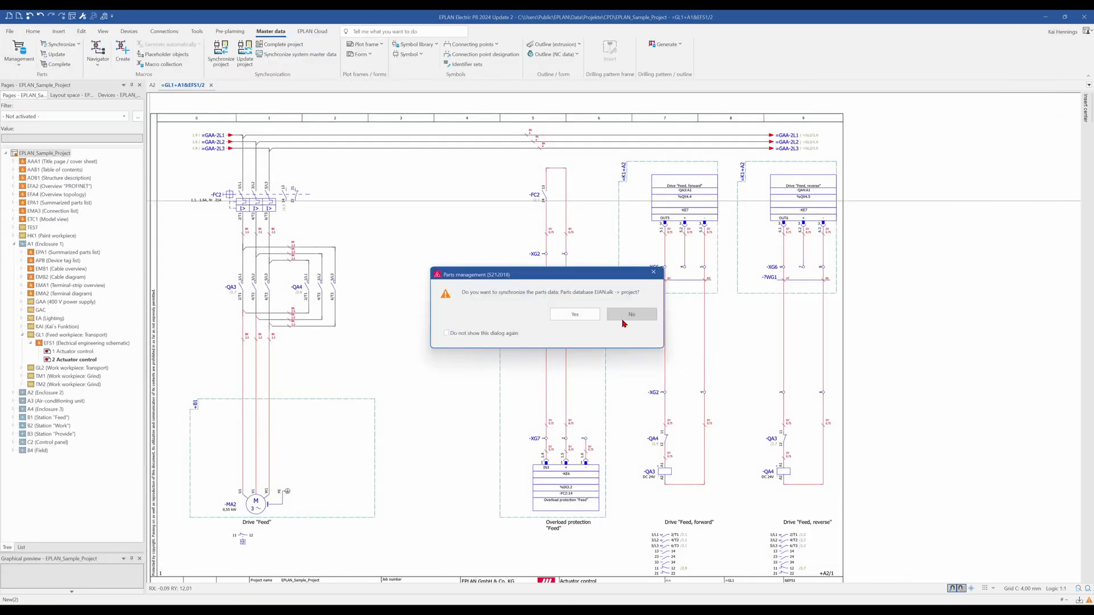
{"action": "left_click", "coordinate": [632, 314]}
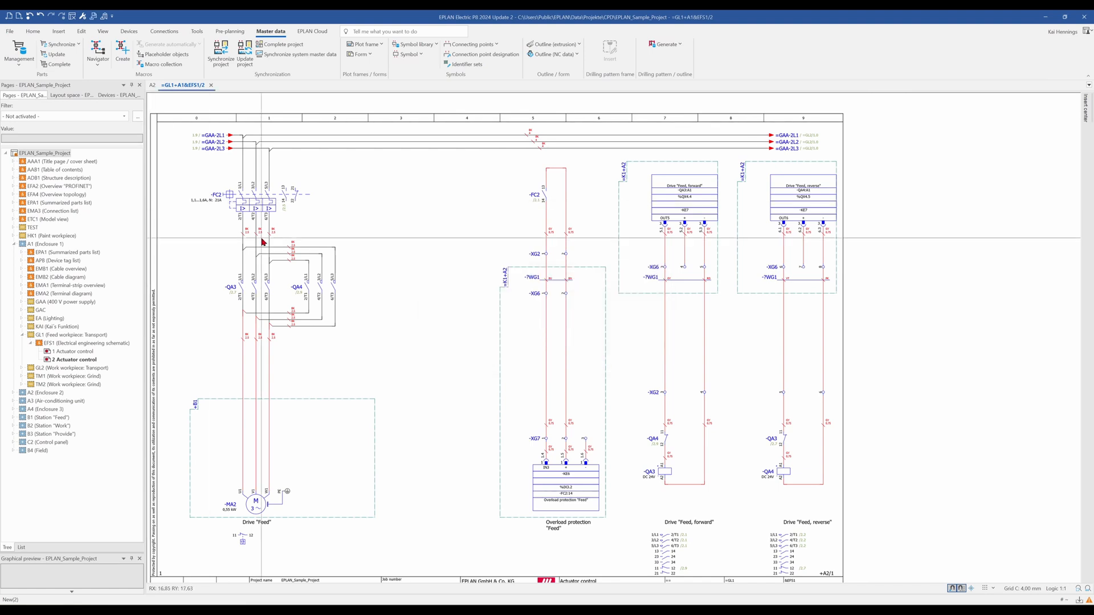
{"action": "mouse_move", "coordinate": [1065, 111]}
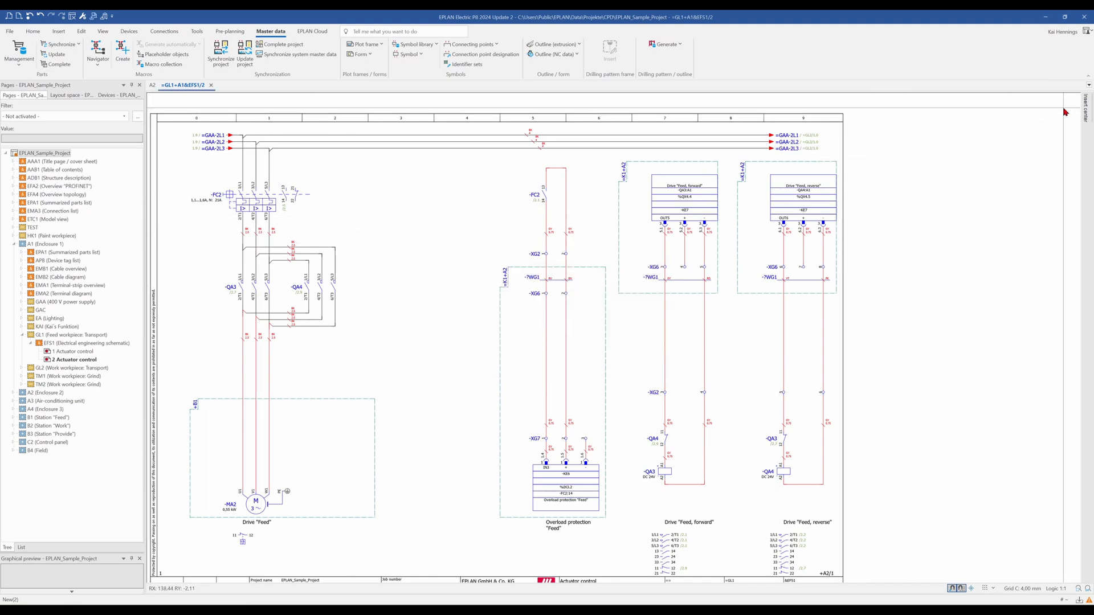
Step: Search for the 'Kai' motor terminal and place +A1-X2:4 on the green PE line
{"action": "left_click", "coordinate": [1087, 109]}
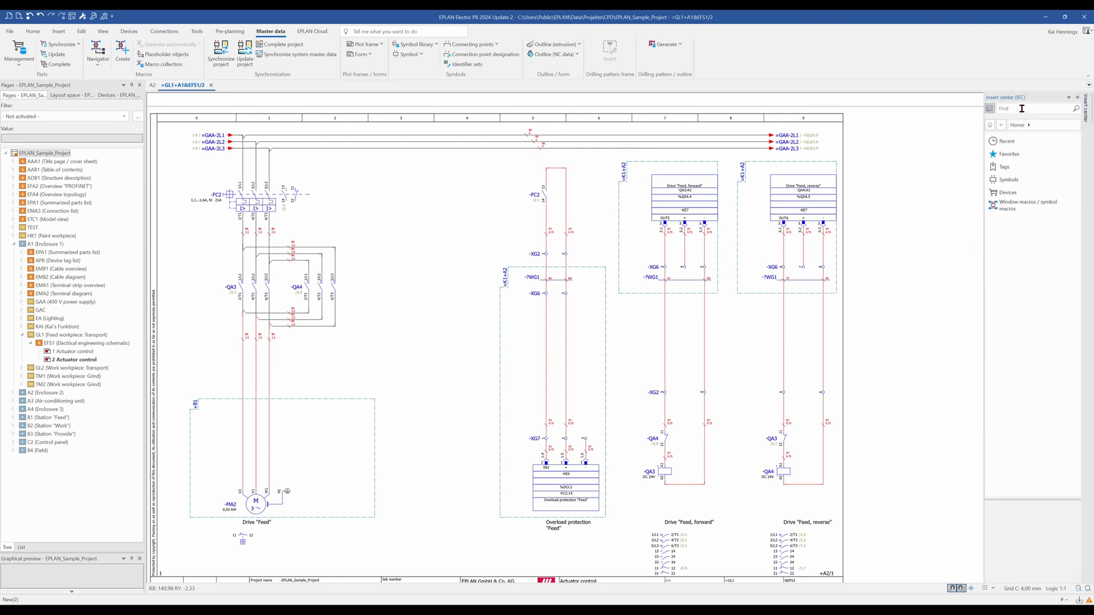
{"action": "type", "text": "Kai"}
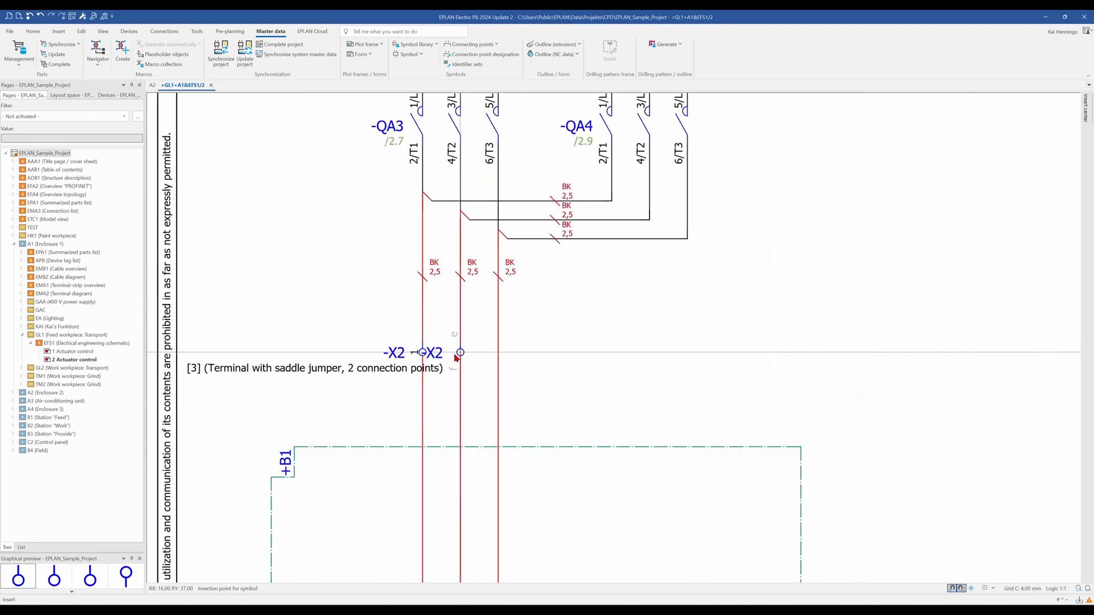
{"action": "mouse_move", "coordinate": [464, 356]}
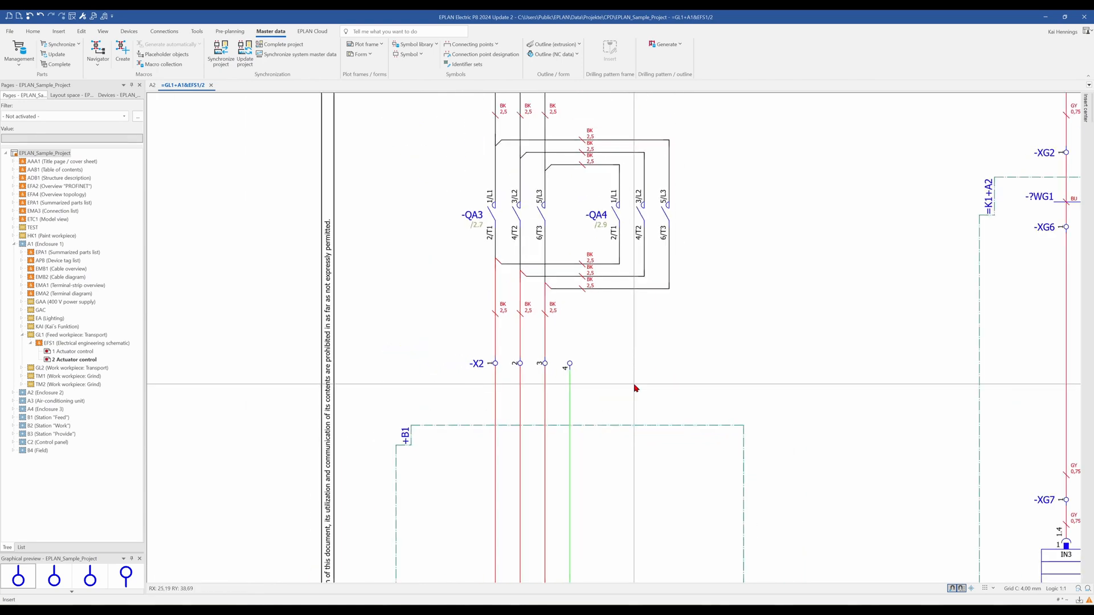
{"action": "scroll", "scroll_direction": "down", "scroll_amount": 3}
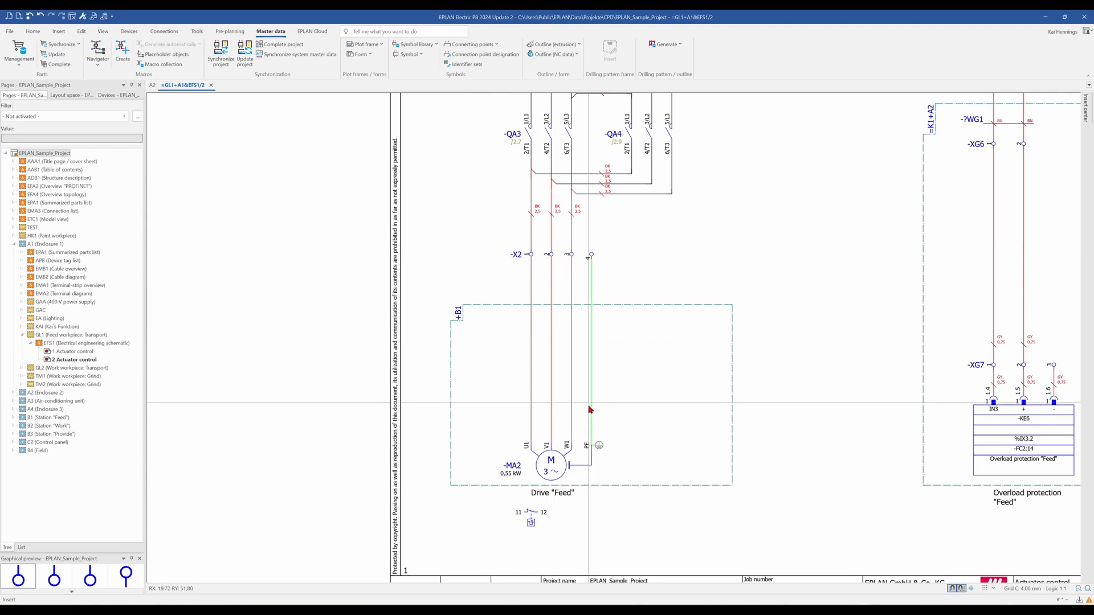
{"action": "mouse_move", "coordinate": [586, 268]}
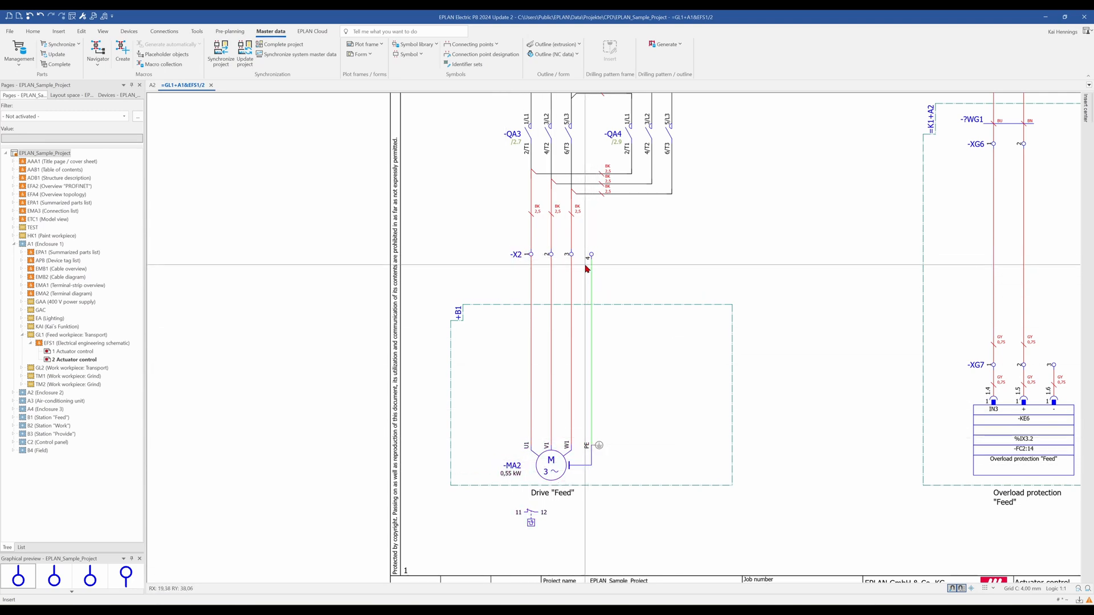
{"action": "mouse_move", "coordinate": [587, 282]}
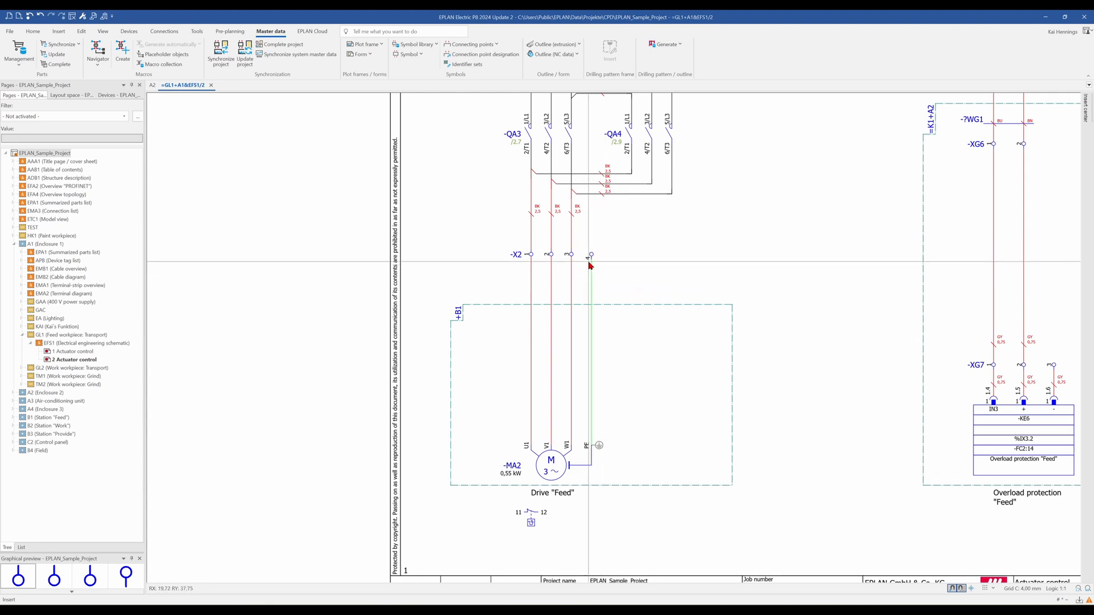
{"action": "mouse_move", "coordinate": [591, 256]}
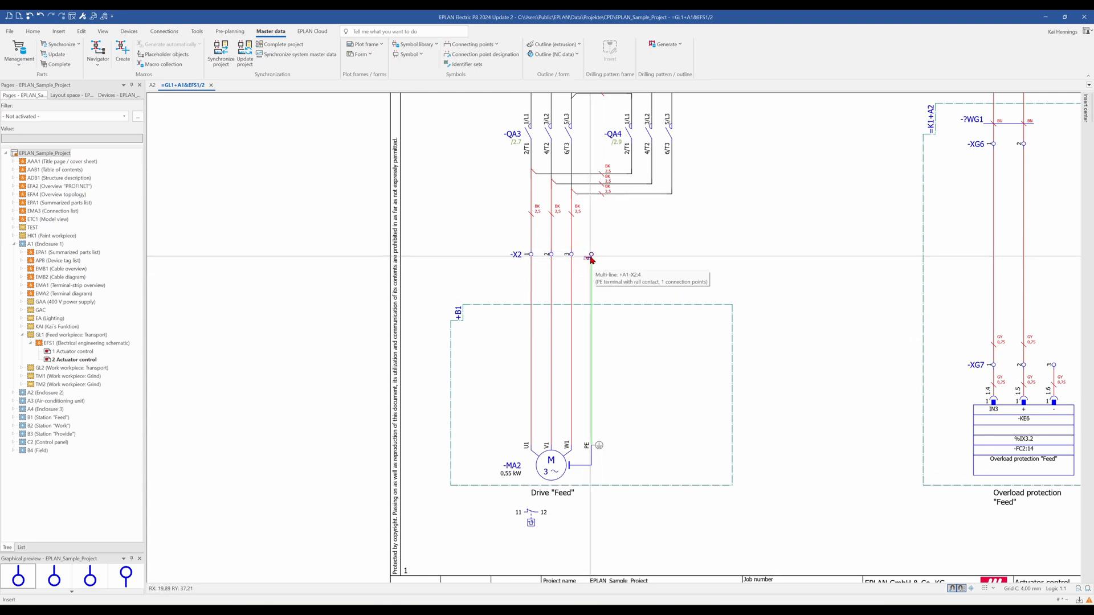
Step: Add Connection point description [1] to terminal -X2:4's displayed connection point properties
{"action": "left_click", "coordinate": [591, 256]}
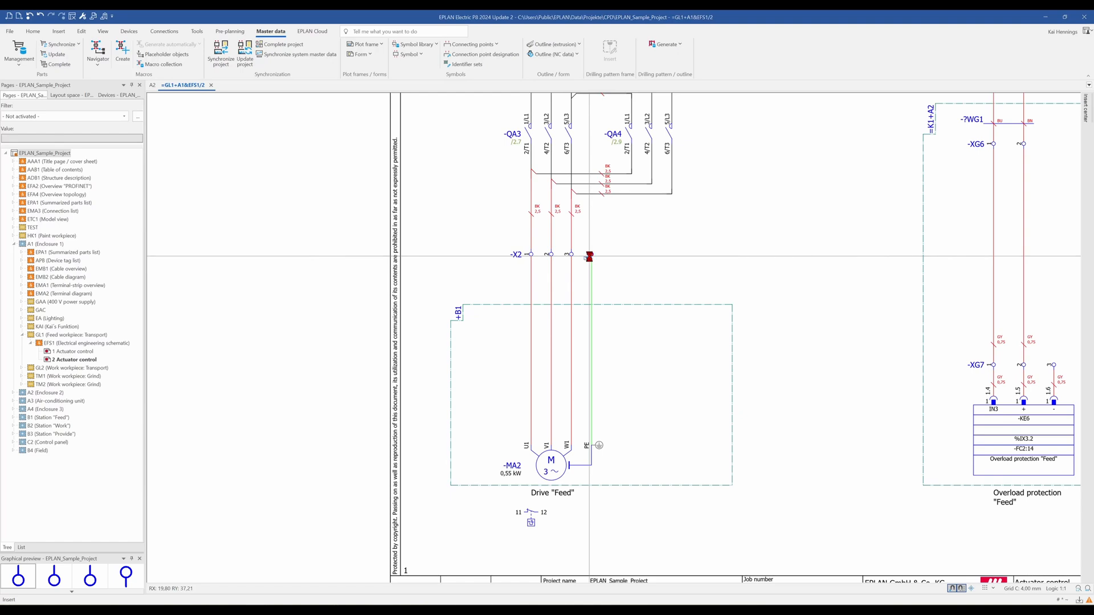
{"action": "double_click", "coordinate": [589, 257]}
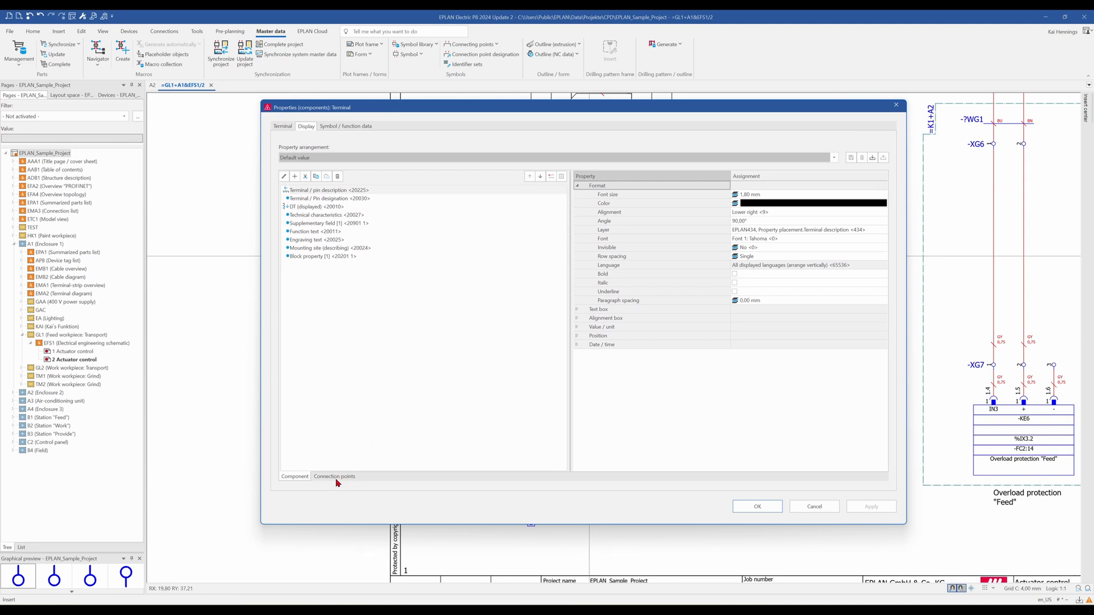
{"action": "left_click", "coordinate": [334, 477]}
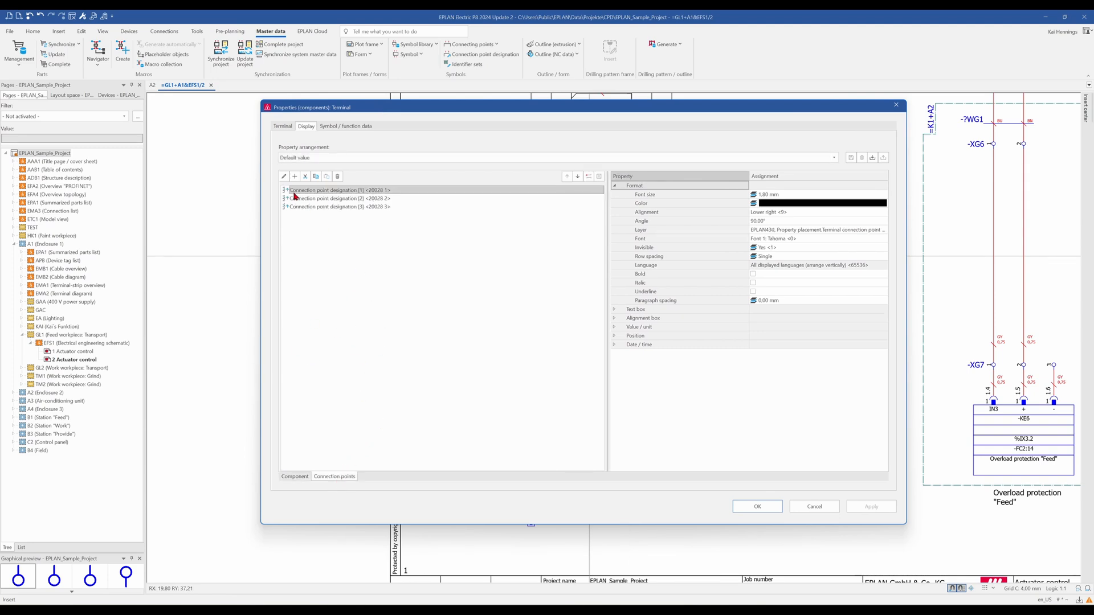
{"action": "mouse_move", "coordinate": [294, 176]}
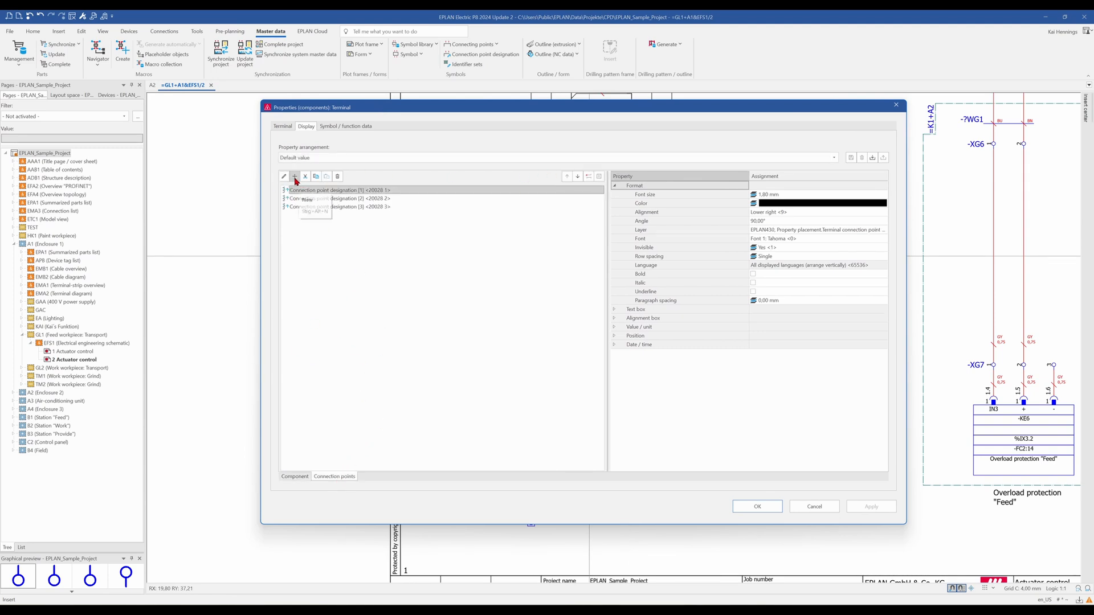
{"action": "left_click", "coordinate": [294, 176]}
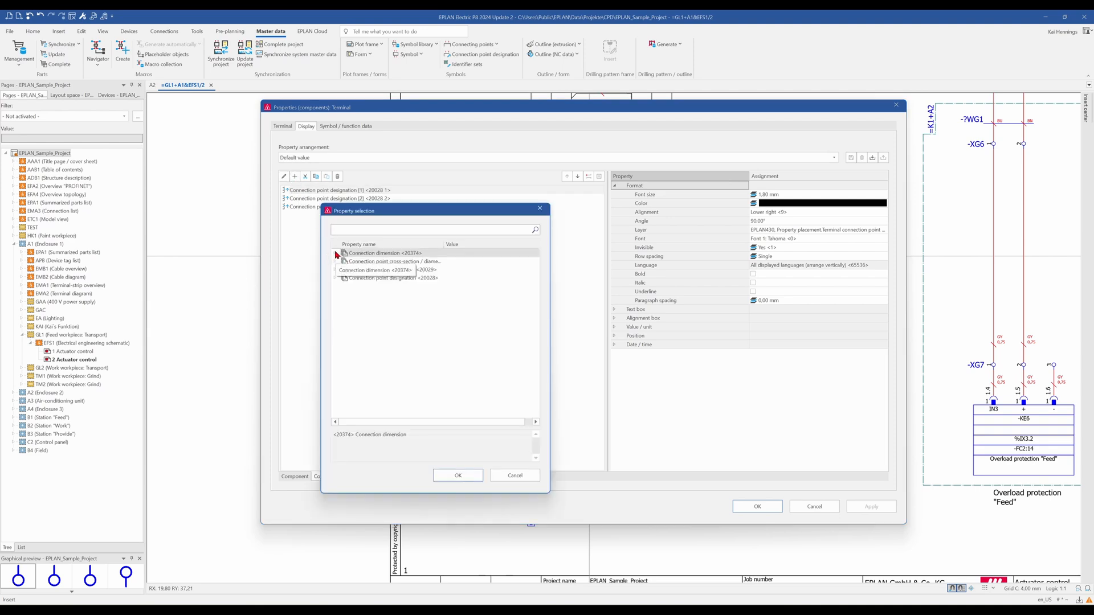
{"action": "left_click", "coordinate": [336, 270]}
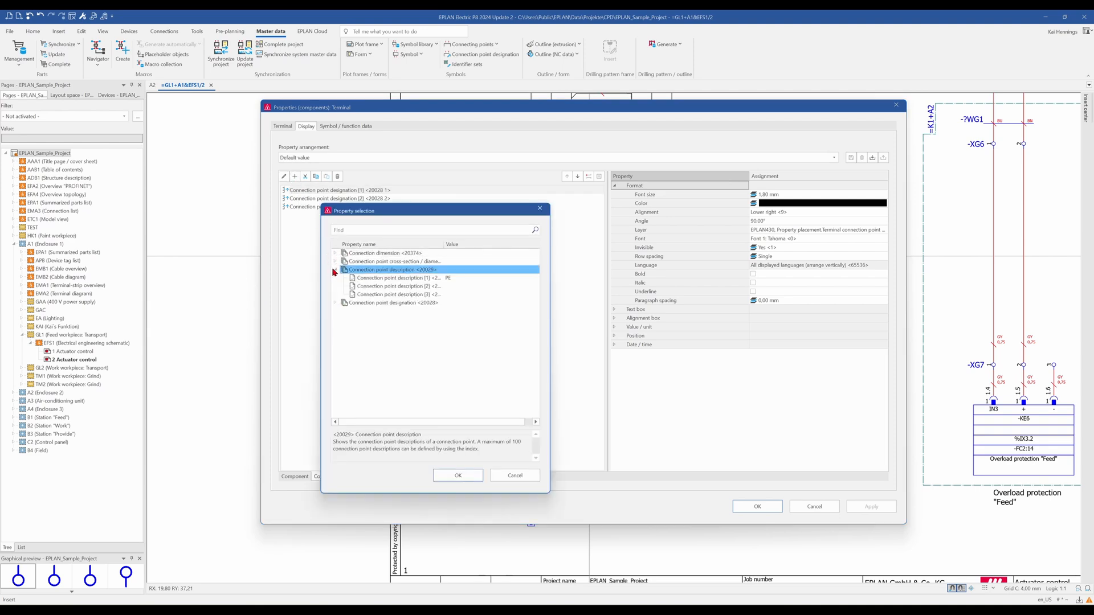
{"action": "left_click", "coordinate": [397, 278]}
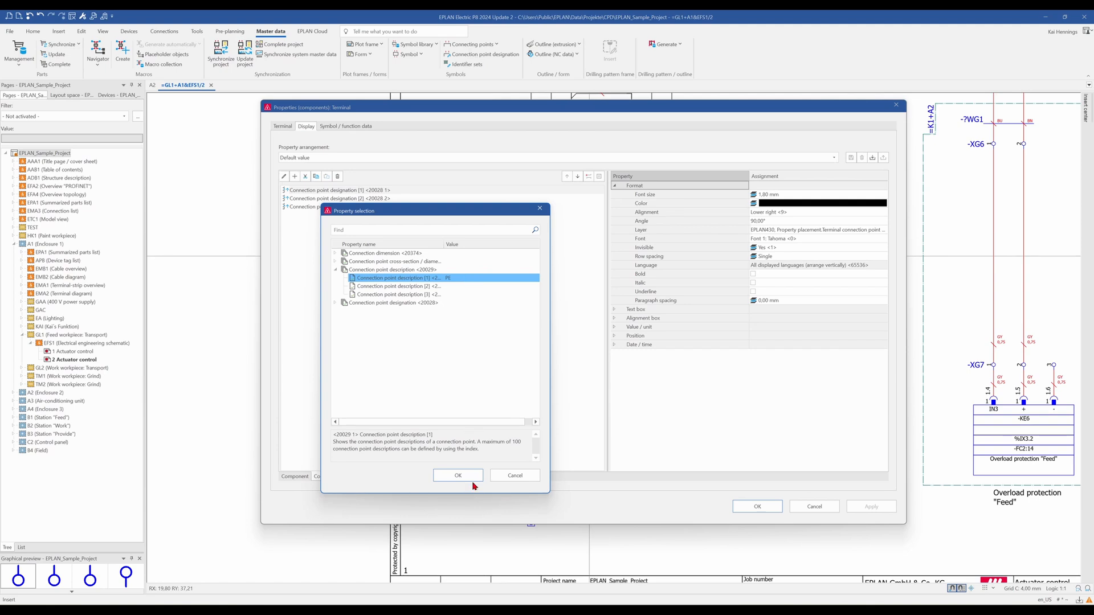
{"action": "left_click", "coordinate": [457, 476]}
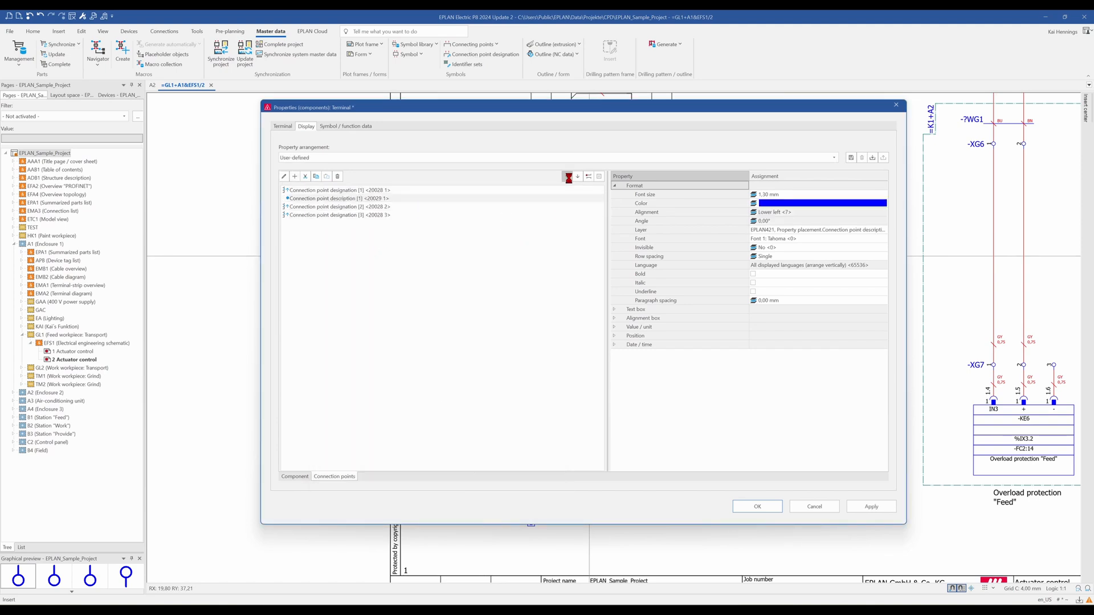
{"action": "left_click", "coordinate": [757, 507]}
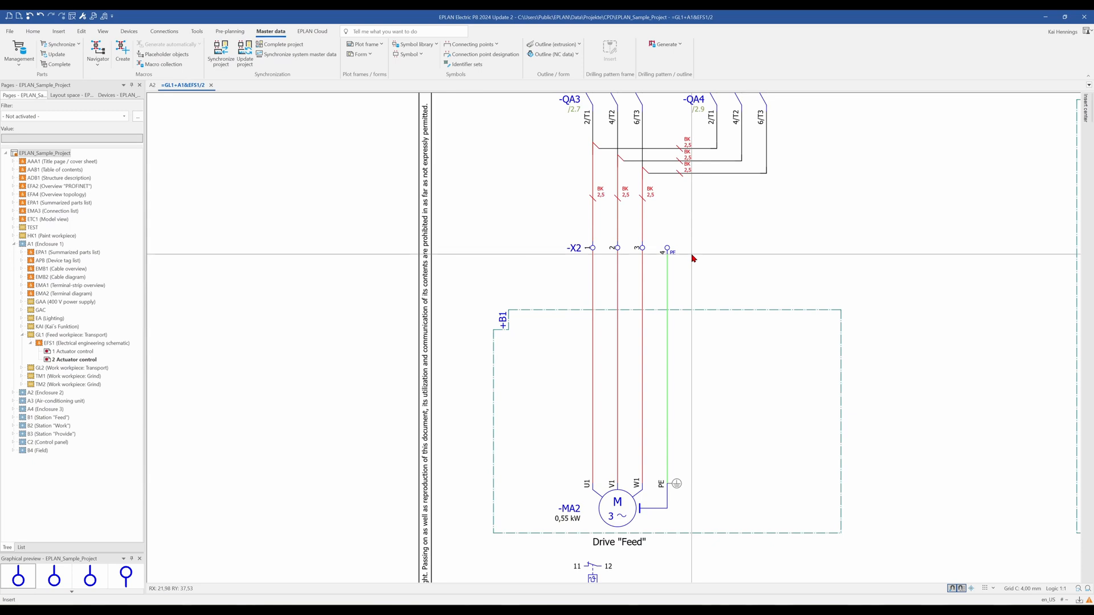
{"action": "mouse_move", "coordinate": [676, 263]}
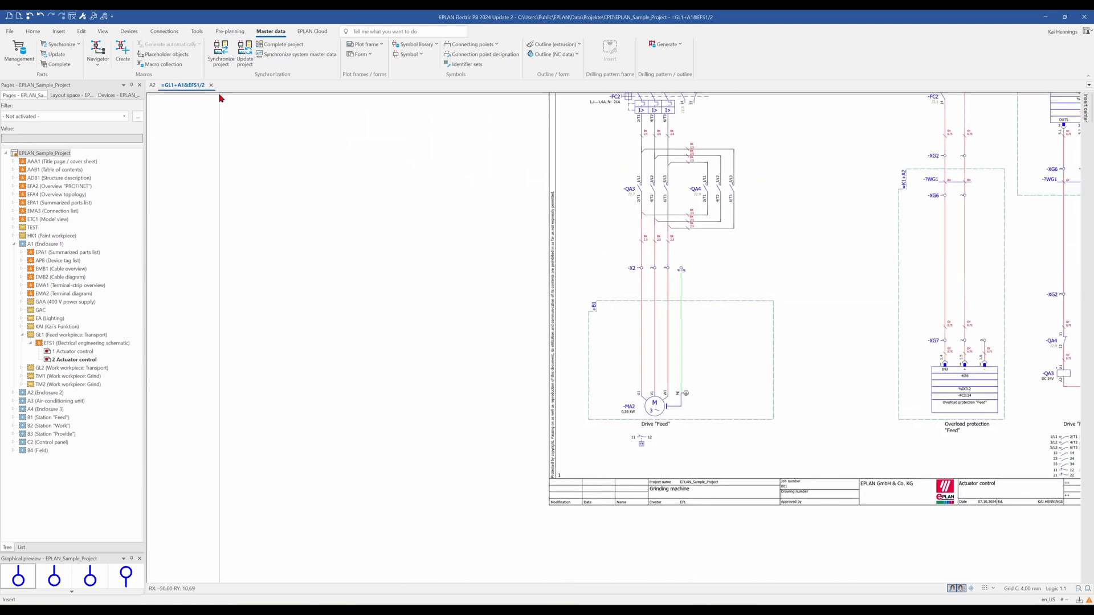
{"action": "mouse_move", "coordinate": [544, 285]}
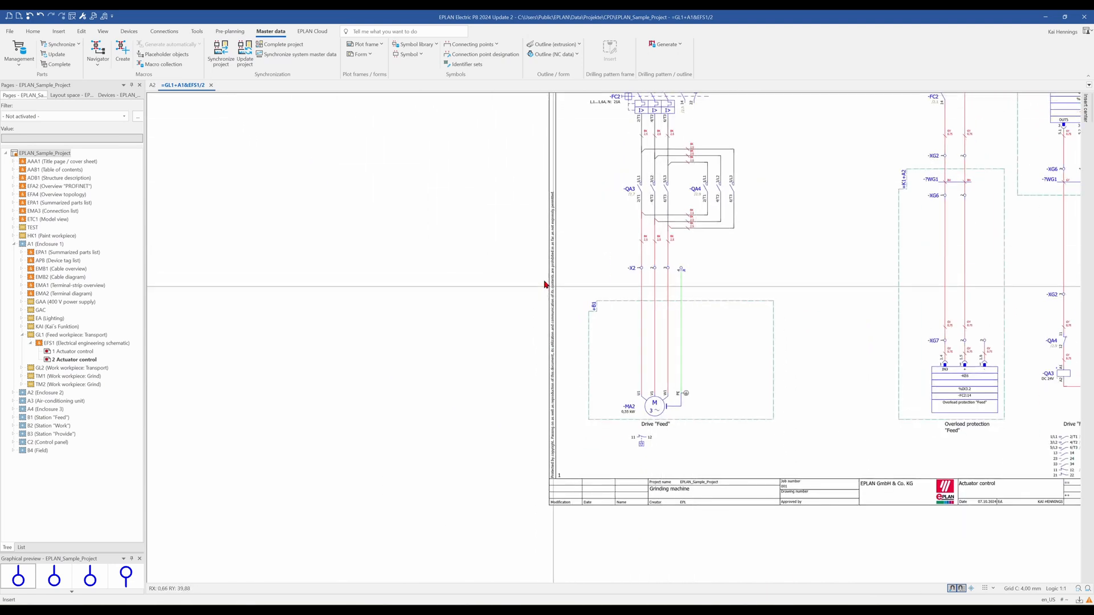
Step: Open the Devices > Terminals Navigator and bring up actions for strip X2's first terminal
{"action": "left_click", "coordinate": [131, 31]}
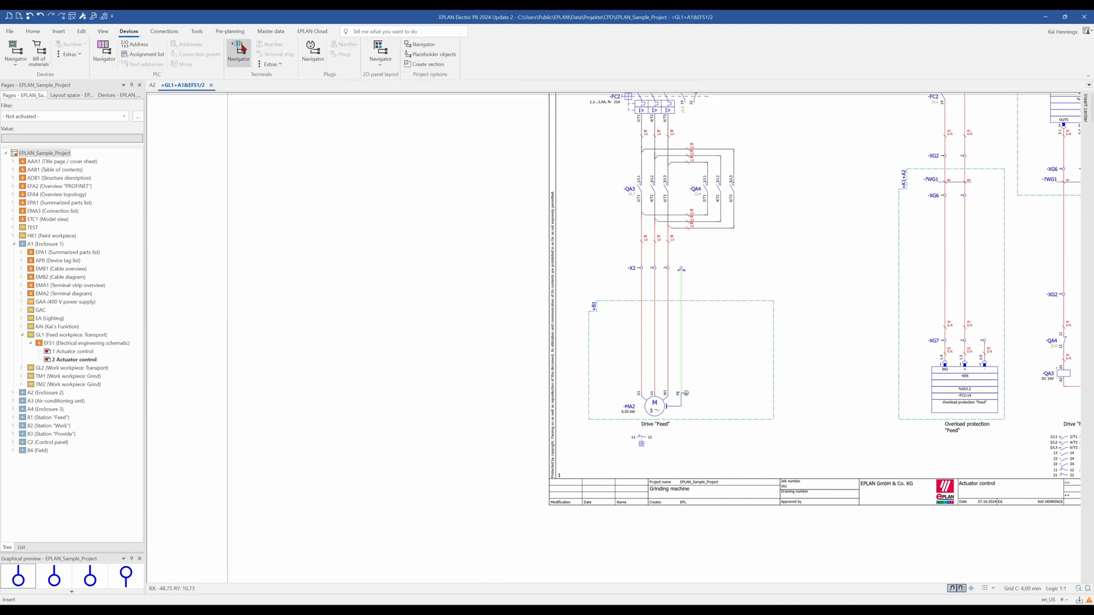
{"action": "left_click", "coordinate": [276, 54]}
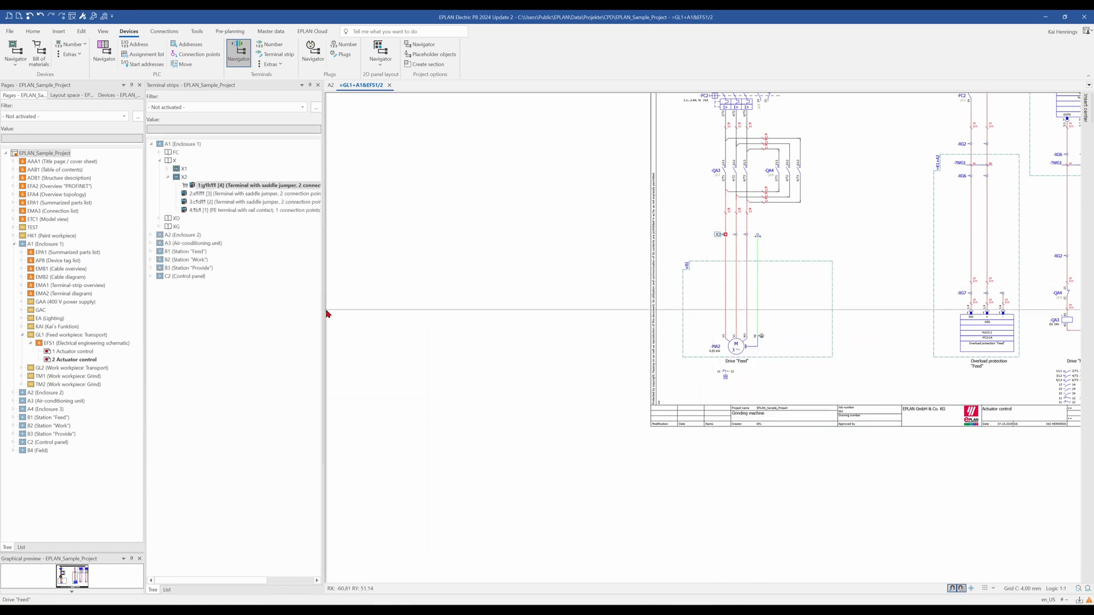
{"action": "left_click", "coordinate": [218, 193]}
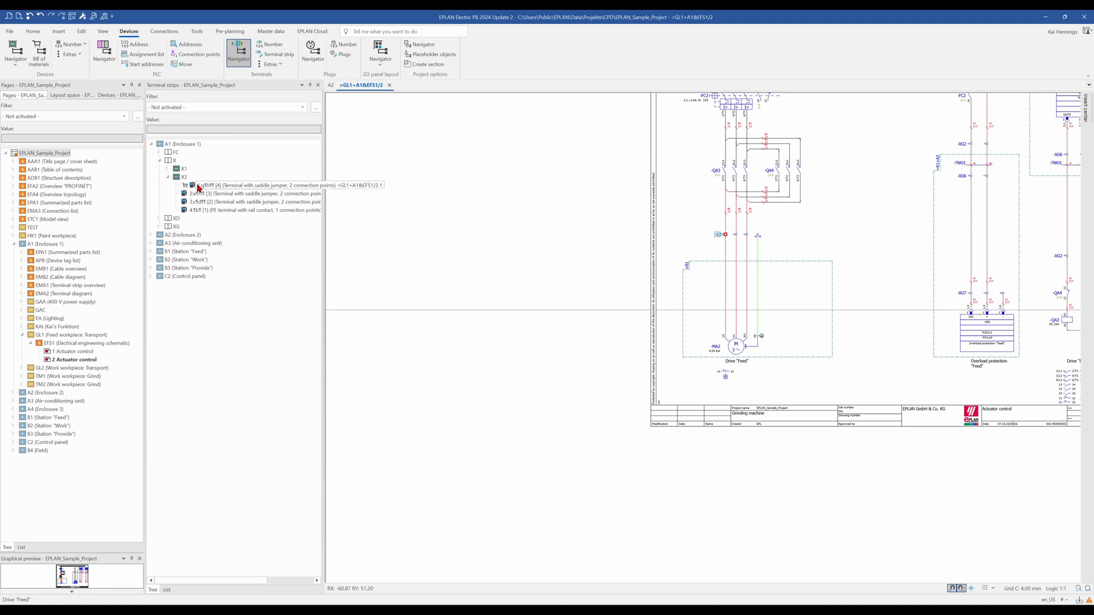
{"action": "right_click", "coordinate": [201, 185]}
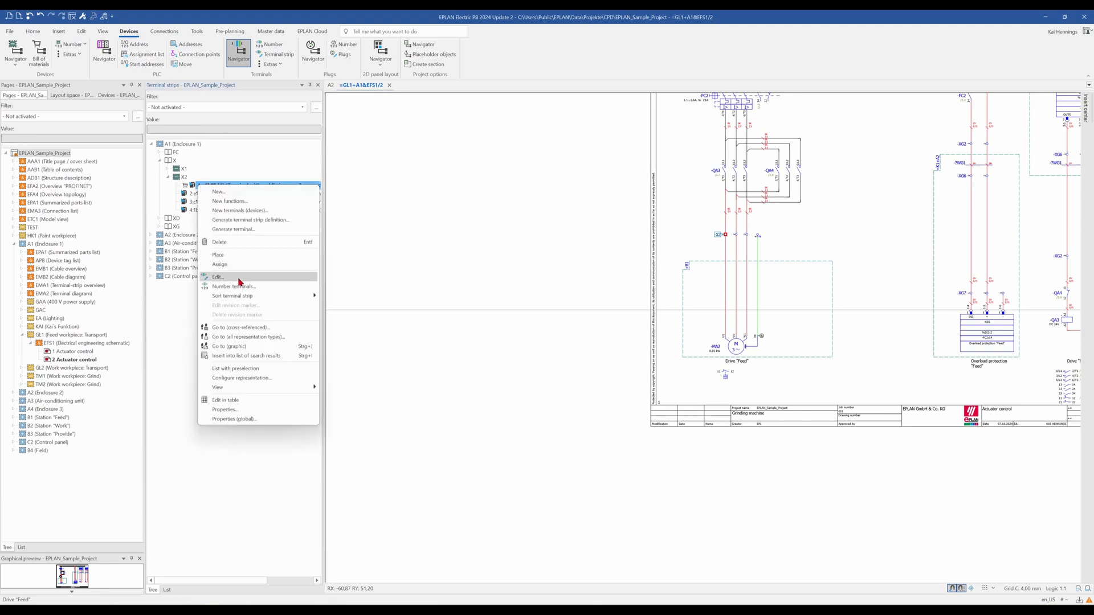
{"action": "left_click", "coordinate": [218, 277]}
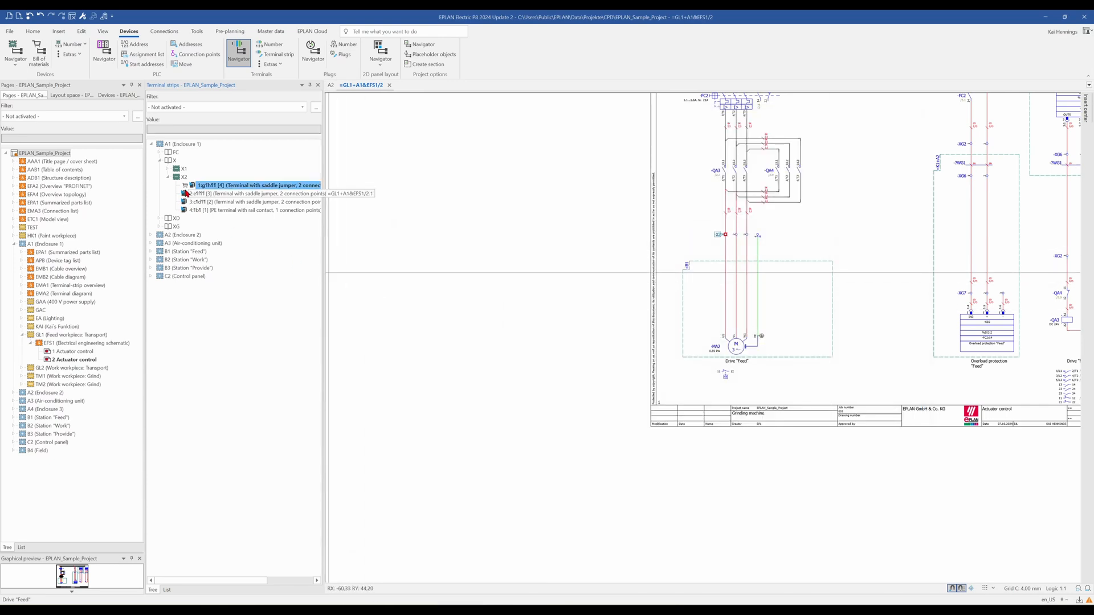
Step: Generate eight new motor terminals numbered 5-12 in strip X2, keeping the custom part number
{"action": "right_click", "coordinate": [200, 185]}
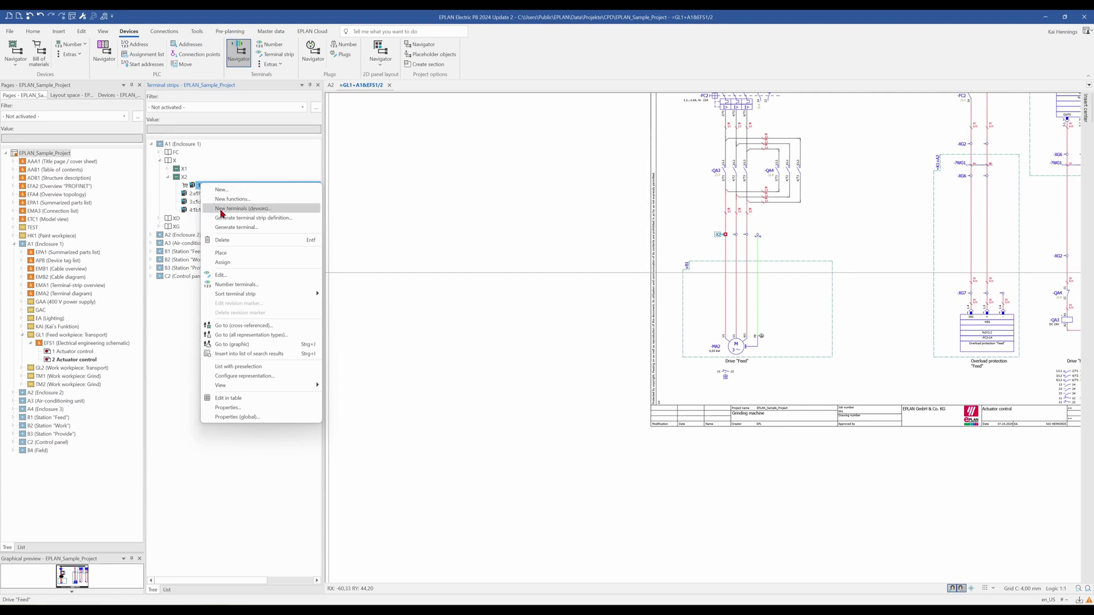
{"action": "left_click", "coordinate": [243, 208]}
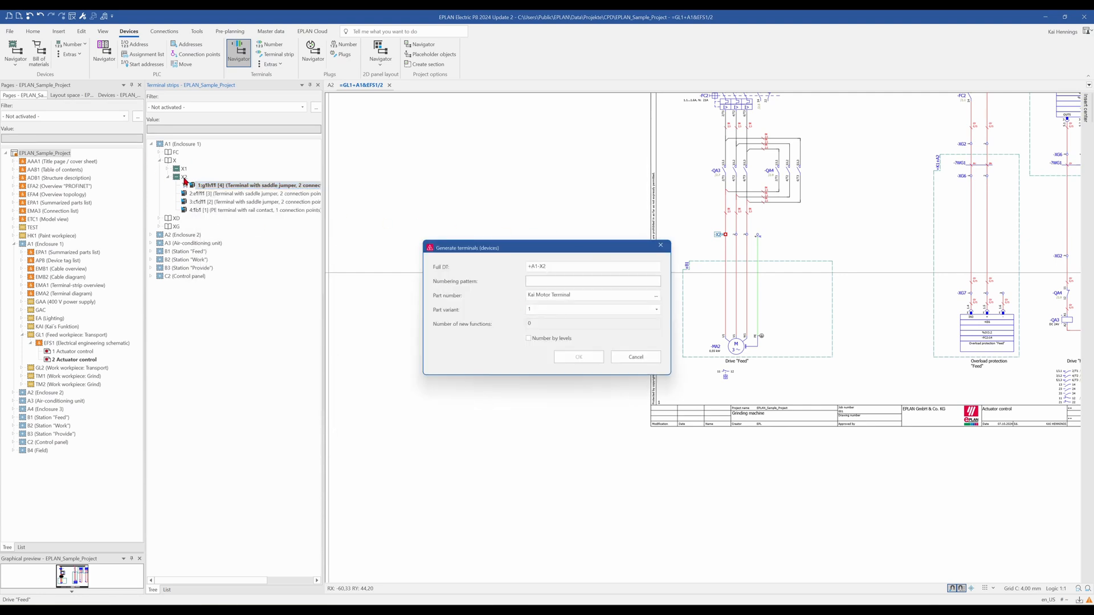
{"action": "left_click", "coordinate": [592, 281]}
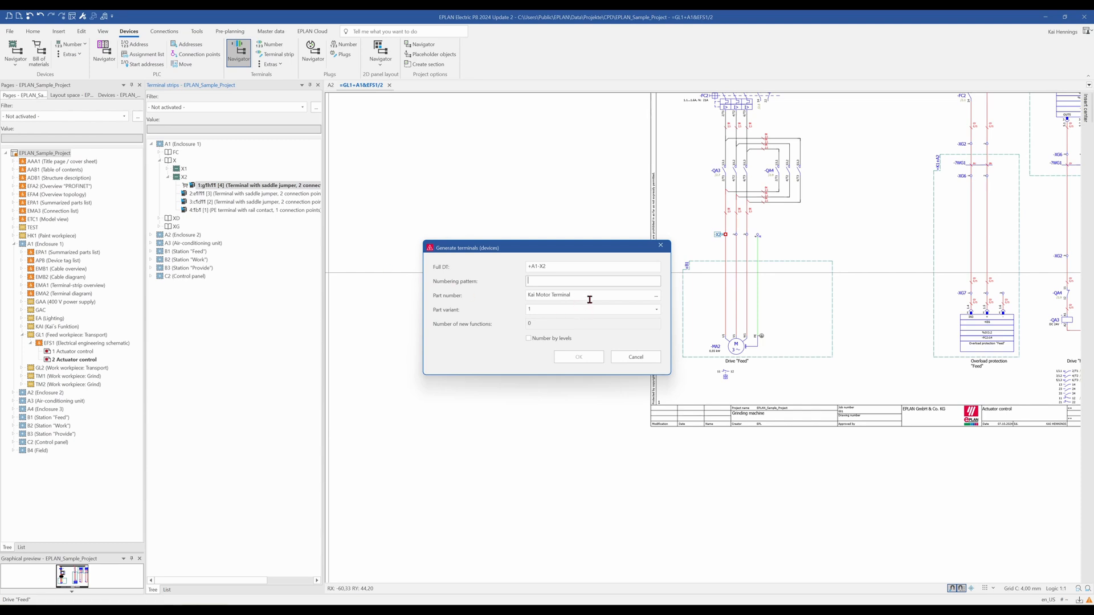
{"action": "mouse_move", "coordinate": [424, 302]}
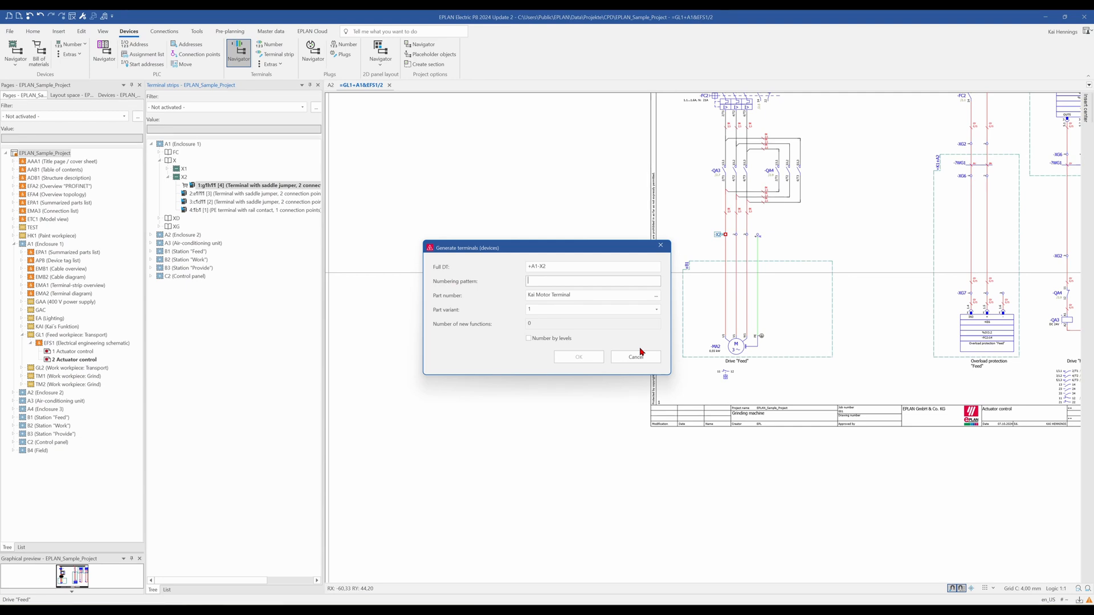
{"action": "type", "text": "5"}
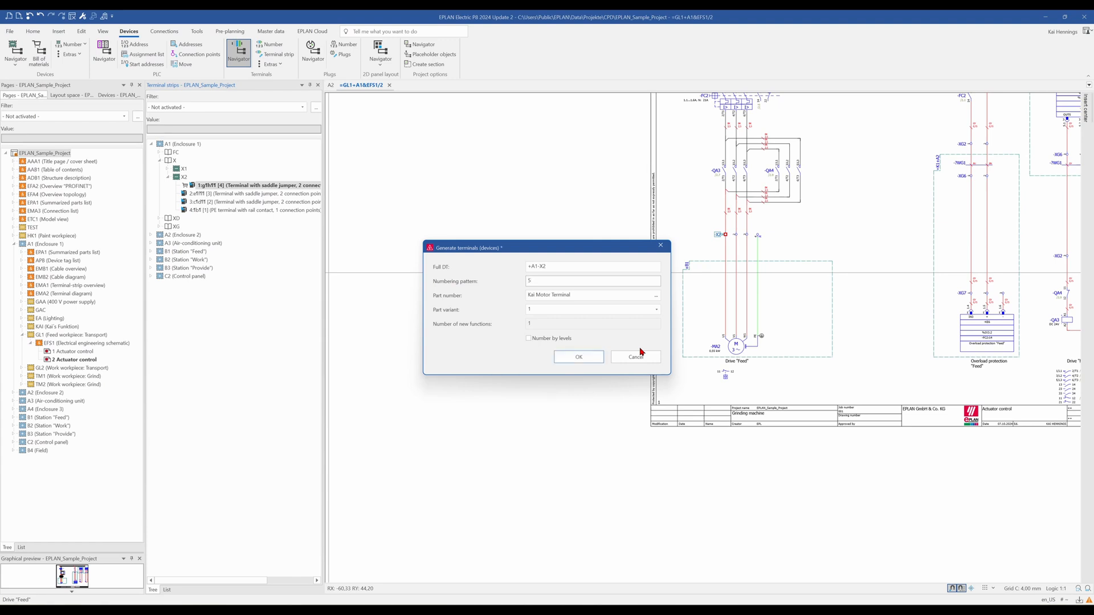
{"action": "type", "text": "-12"}
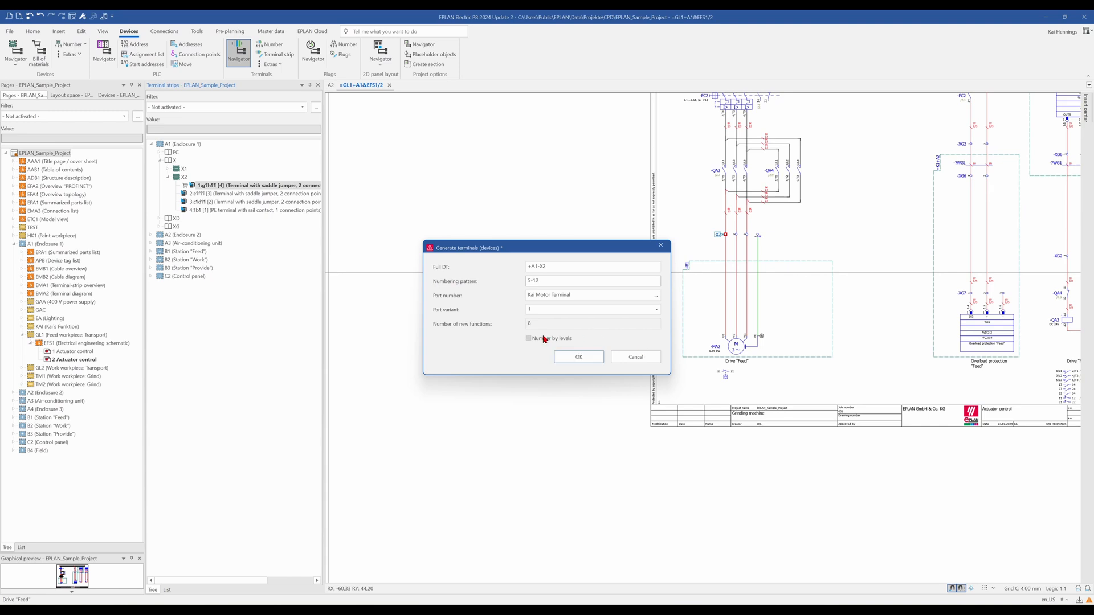
{"action": "left_click", "coordinate": [579, 357]}
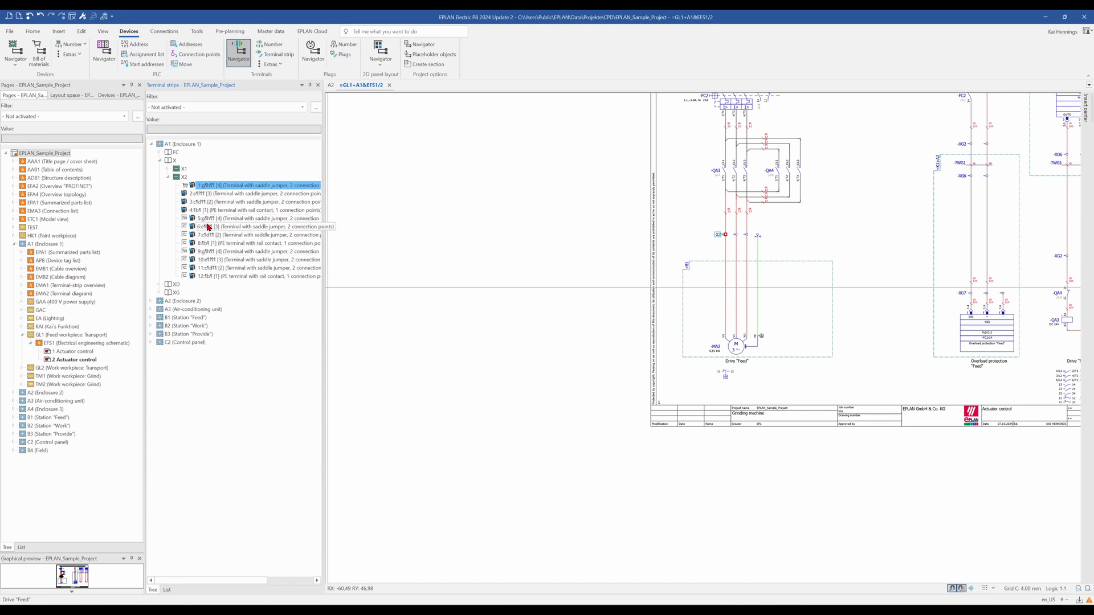
Step: Select X2 terminals 5 to 8 in the navigator and place them on the schematic
{"action": "left_click", "coordinate": [244, 218]}
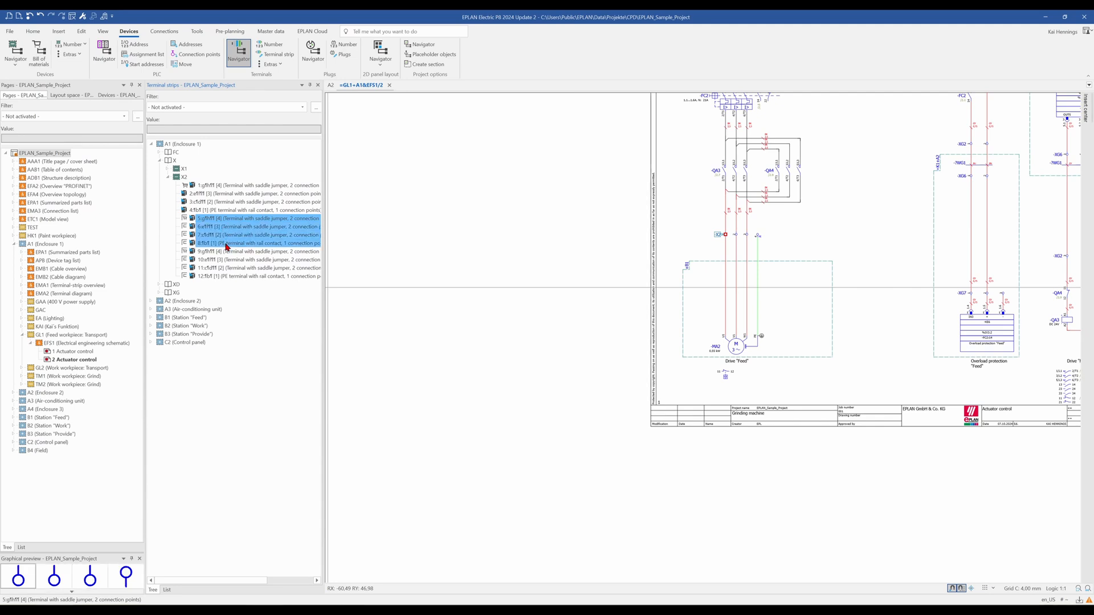
{"action": "right_click", "coordinate": [227, 243]}
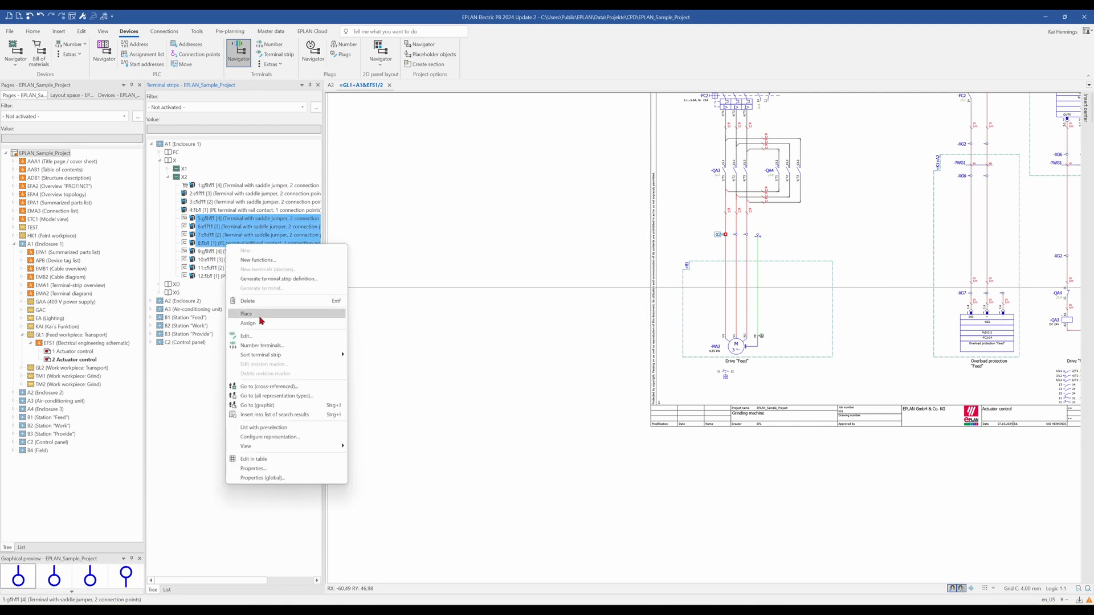
{"action": "left_click", "coordinate": [246, 313]}
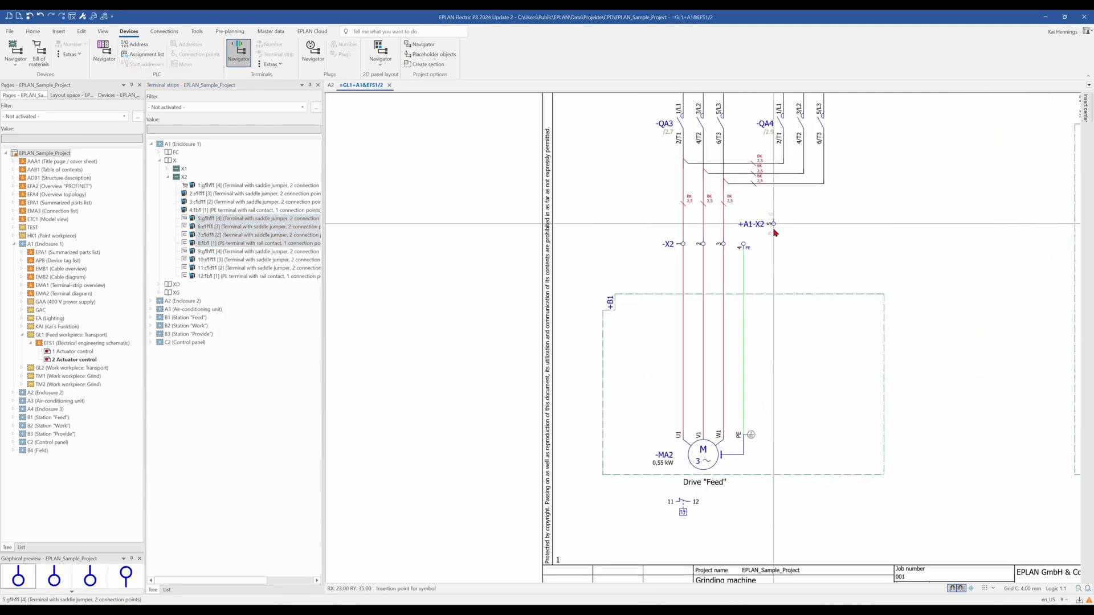